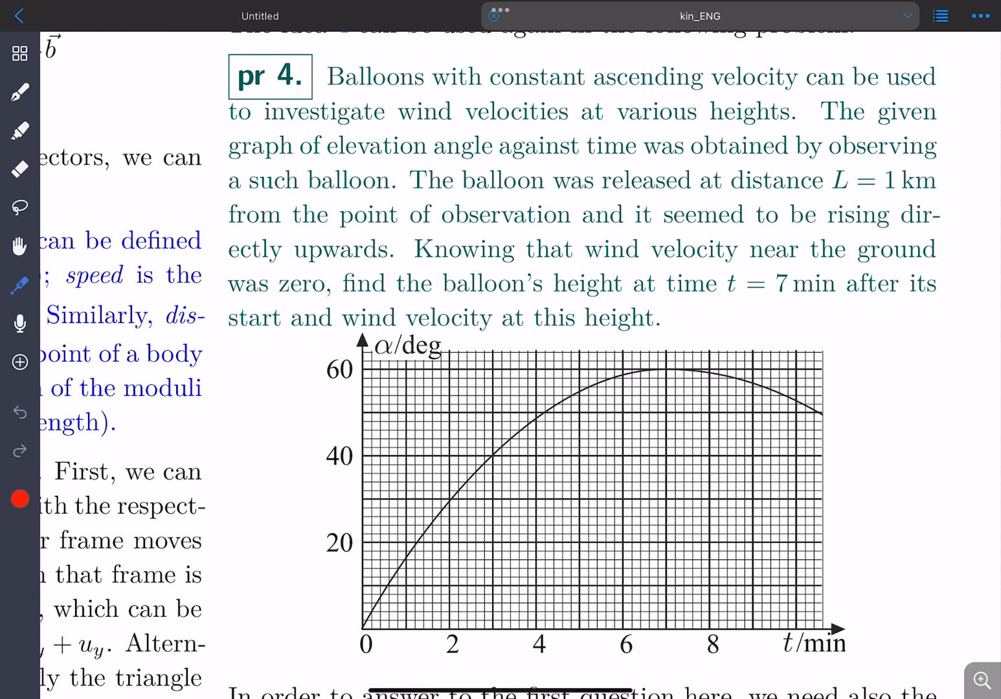
Underline the key phrases of the problem statement: graph origin, release distance, zero ground wind, height at t = 7 min.
{"action": "left_click_drag", "start_coordinate": [330, 95], "coordinate": [783, 97]}
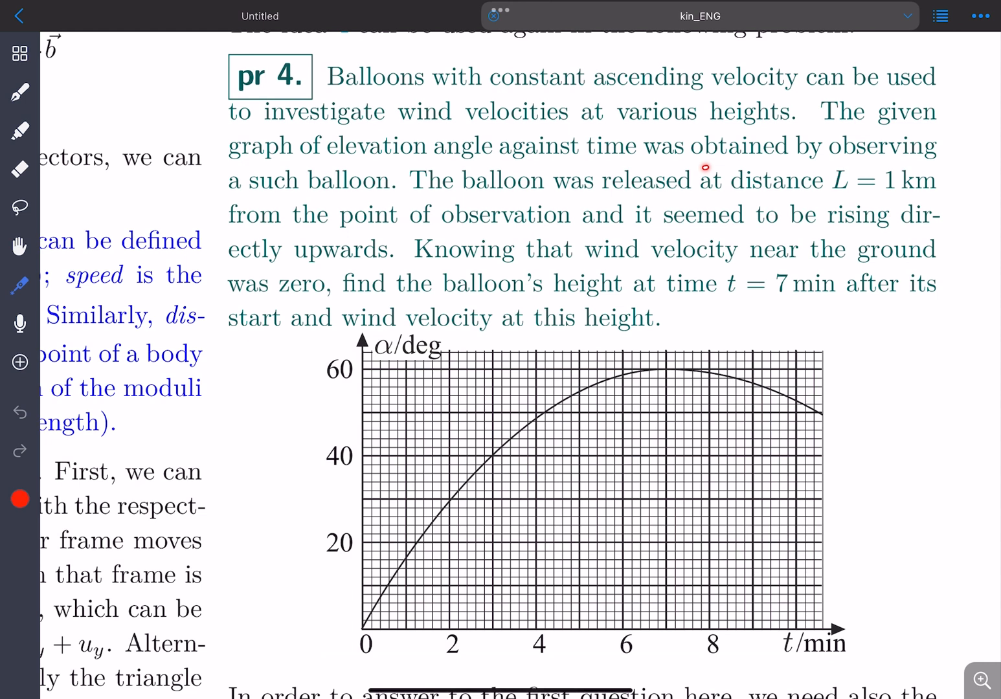
{"action": "left_click_drag", "start_coordinate": [702, 165], "coordinate": [929, 163]}
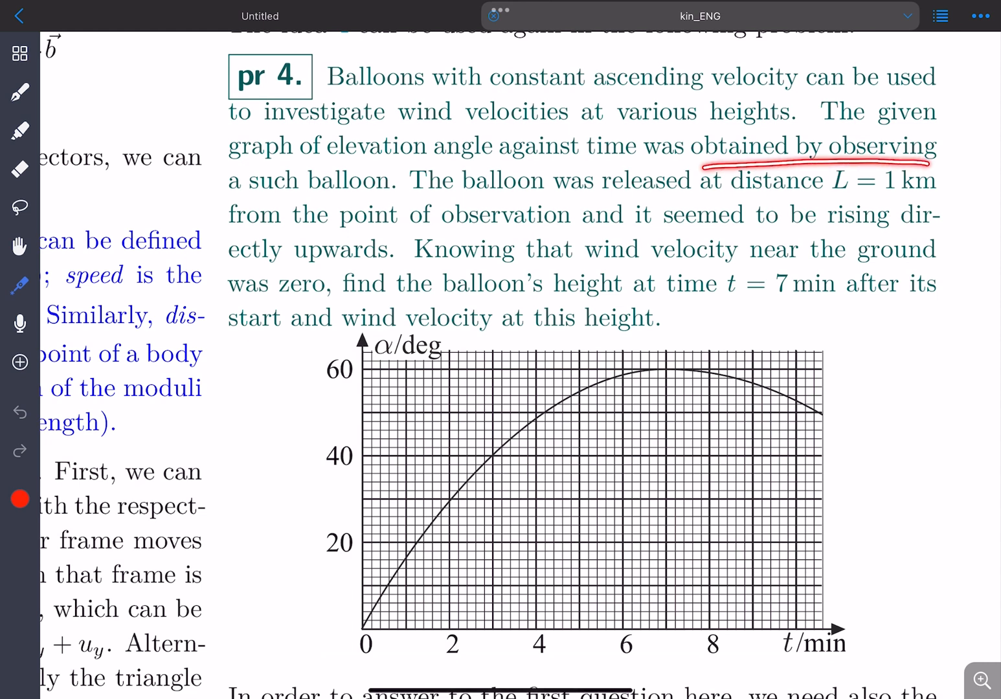
{"action": "left_click_drag", "start_coordinate": [233, 188], "coordinate": [375, 188]}
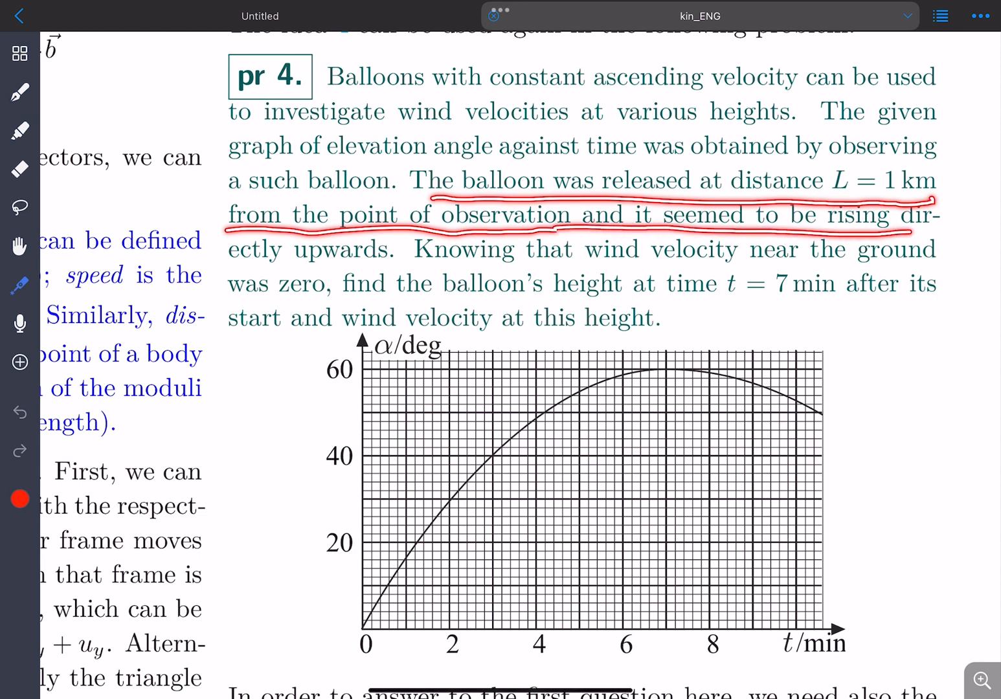
{"action": "left_click_drag", "start_coordinate": [230, 261], "coordinate": [378, 262]}
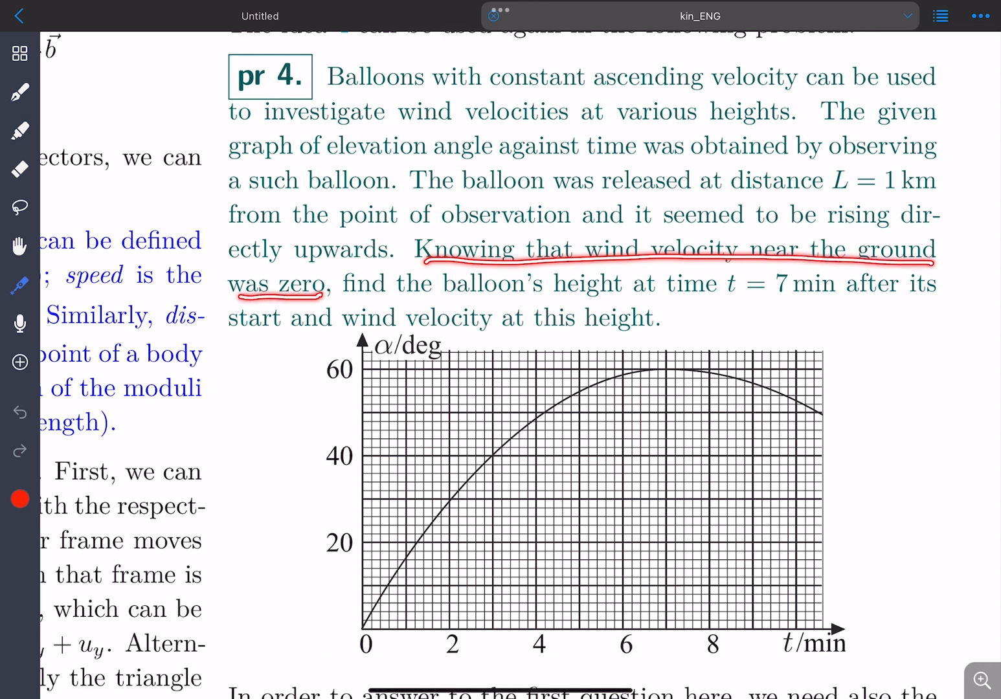
{"action": "left_click_drag", "start_coordinate": [343, 297], "coordinate": [789, 297]}
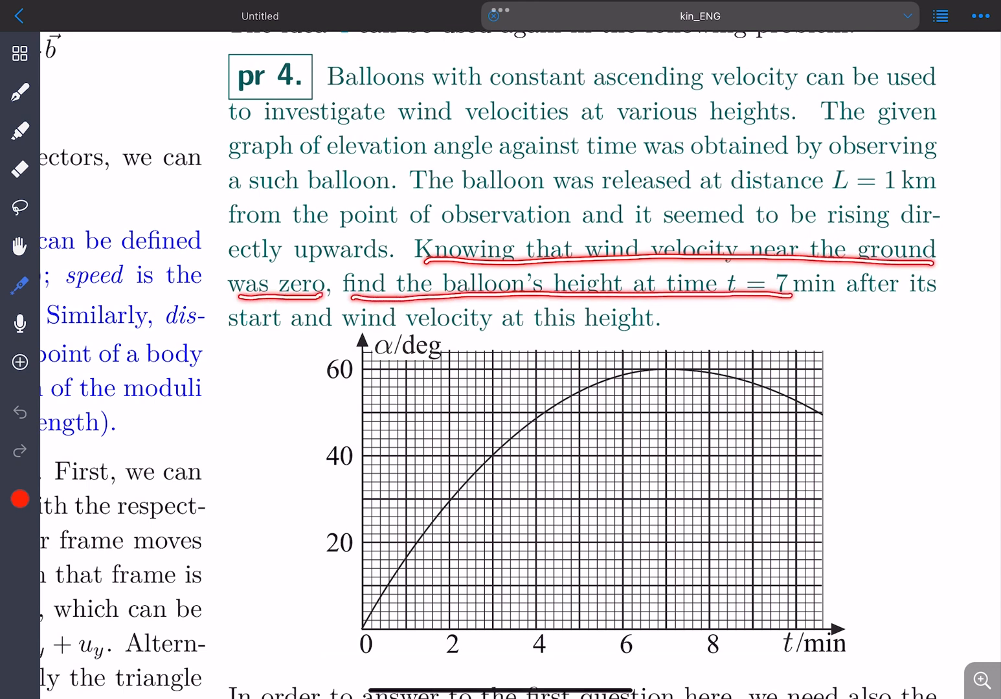
{"action": "left_click_drag", "start_coordinate": [776, 285], "coordinate": [932, 284]}
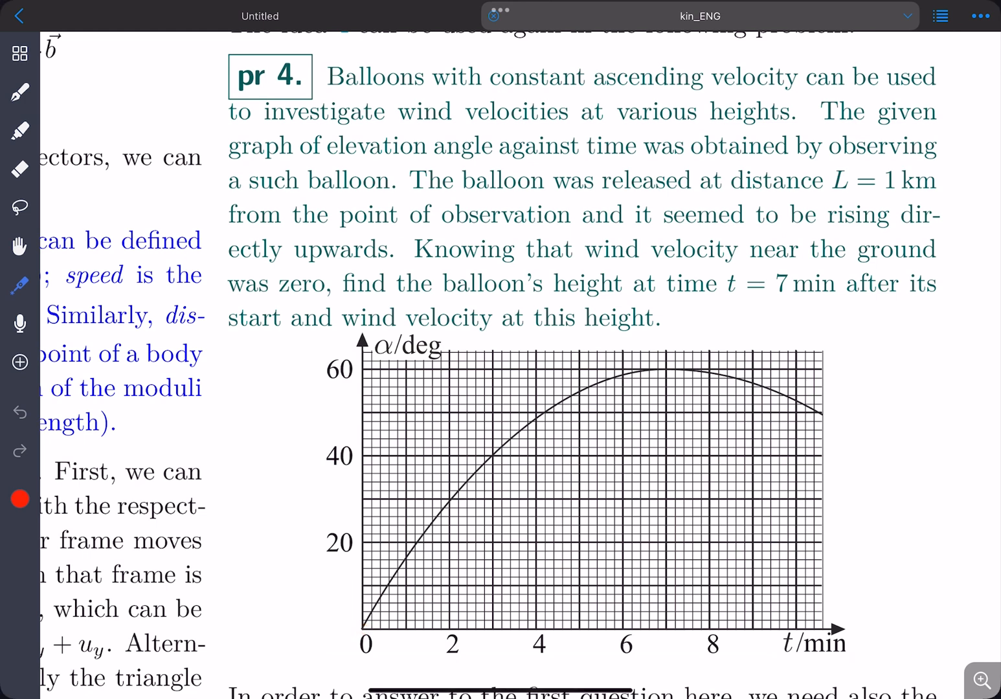
Trace the rising angle–time curve from the origin toward its peak with the laser pointer.
{"action": "left_click_drag", "start_coordinate": [365, 624], "coordinate": [388, 576]}
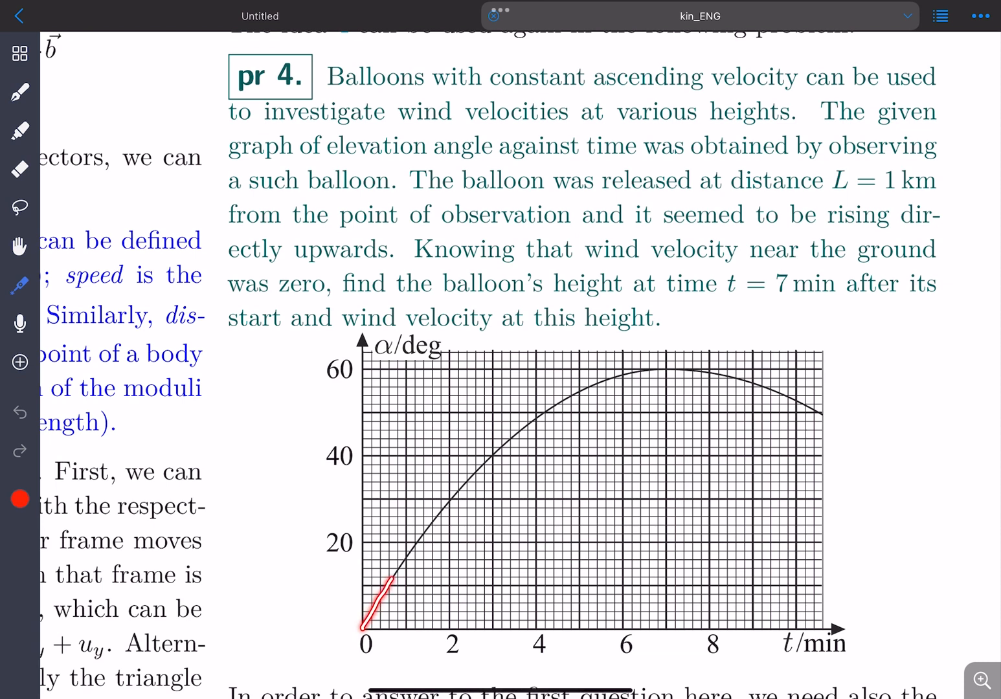
{"action": "left_click_drag", "start_coordinate": [369, 615], "coordinate": [608, 382]}
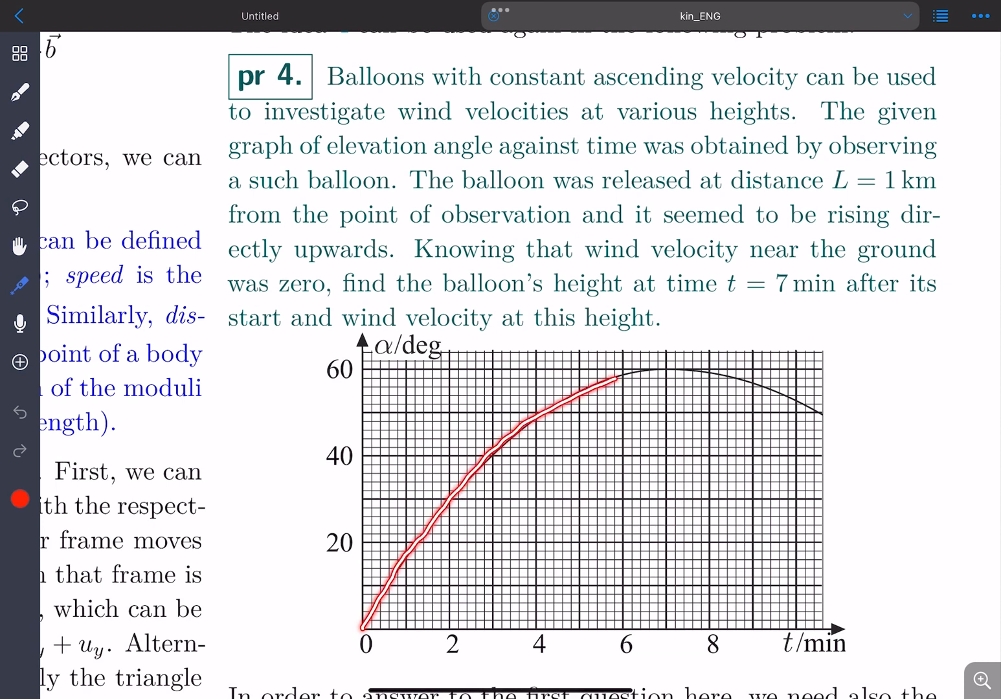
{"action": "left_click_drag", "start_coordinate": [605, 378], "coordinate": [684, 365]}
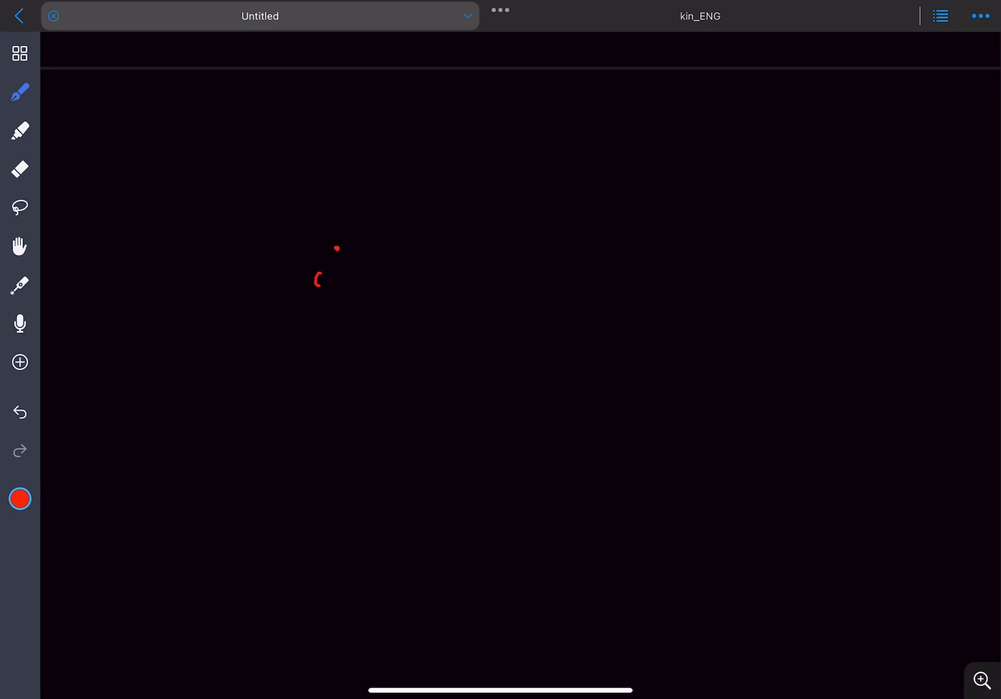
Draw baseline from O, line OA with angle θ, velocity arrows at A and the dθ/dt = 0 condition in red.
{"action": "left_click_drag", "start_coordinate": [336, 247], "coordinate": [645, 228]}
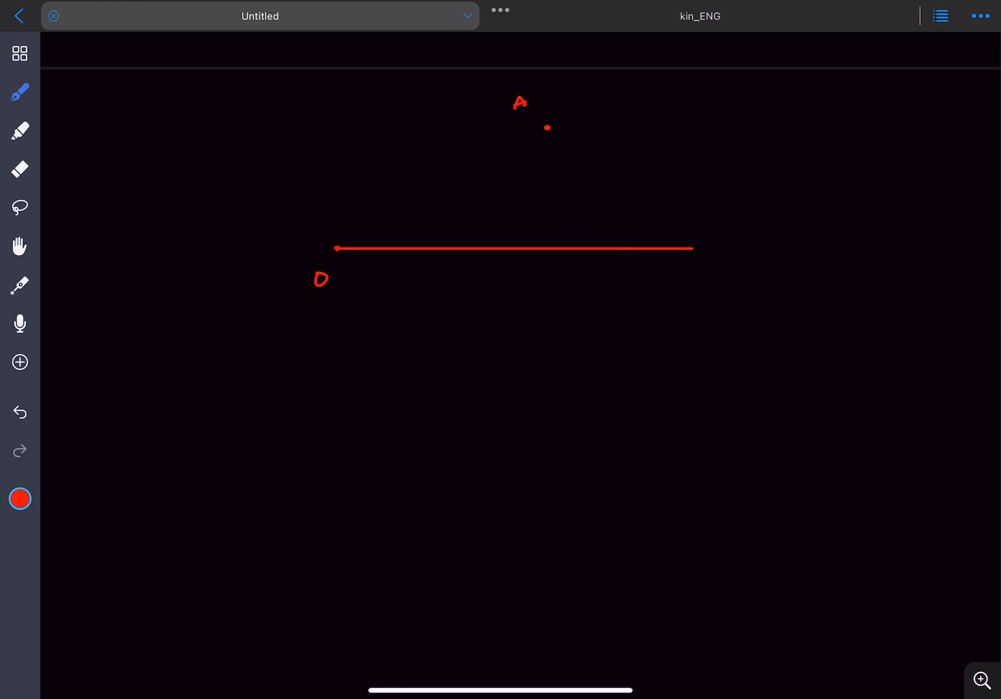
{"action": "left_click_drag", "start_coordinate": [362, 227], "coordinate": [334, 248]}
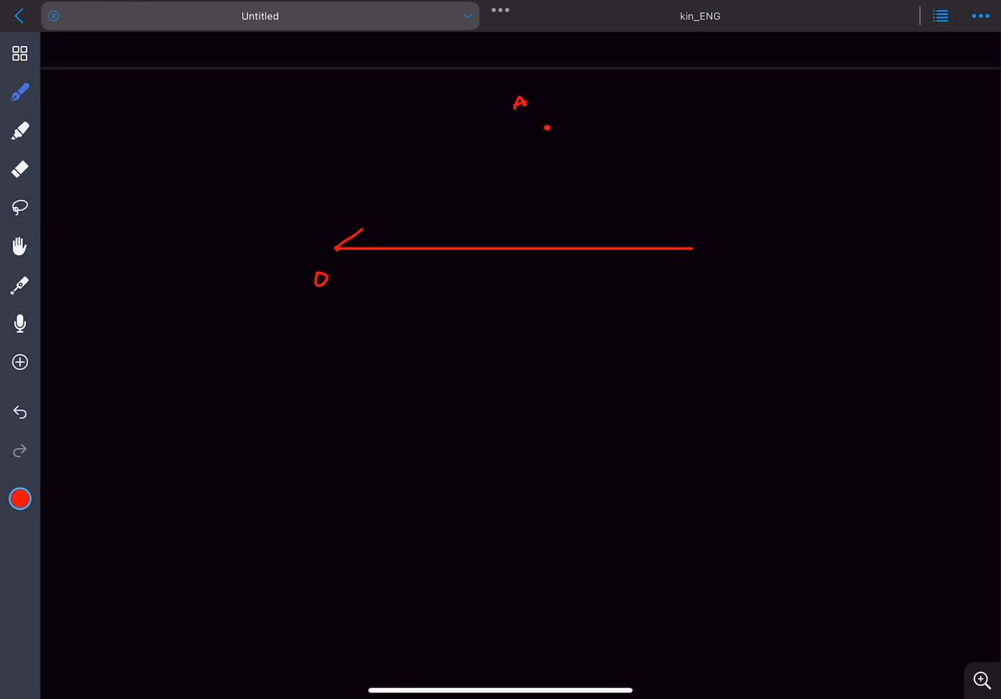
{"action": "left_click_drag", "start_coordinate": [337, 247], "coordinate": [546, 127]}
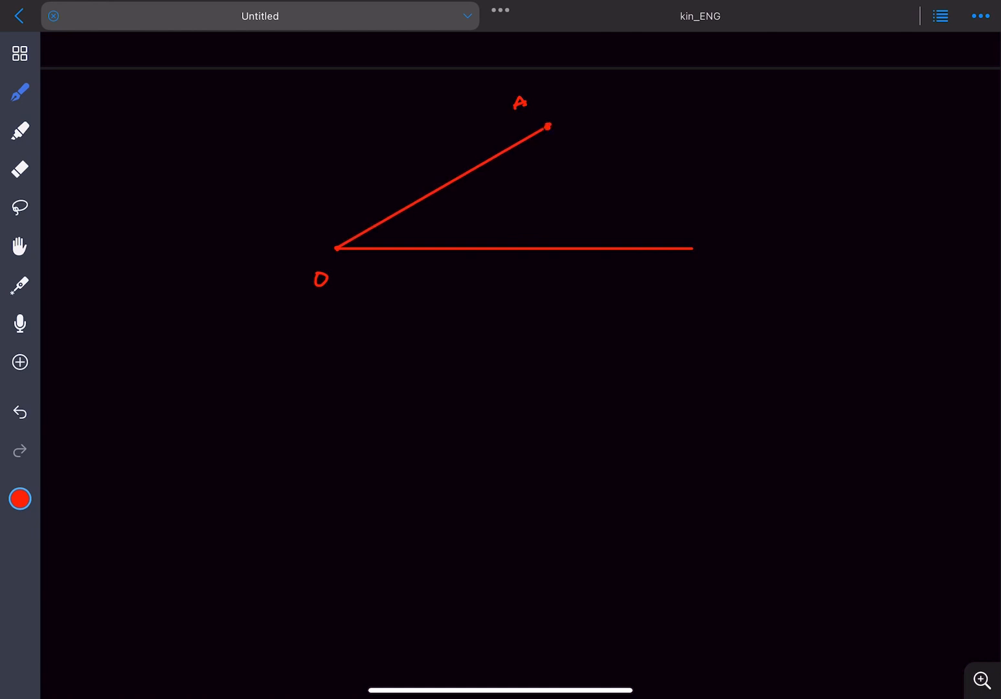
{"action": "left_click_drag", "start_coordinate": [546, 127], "coordinate": [580, 104]}
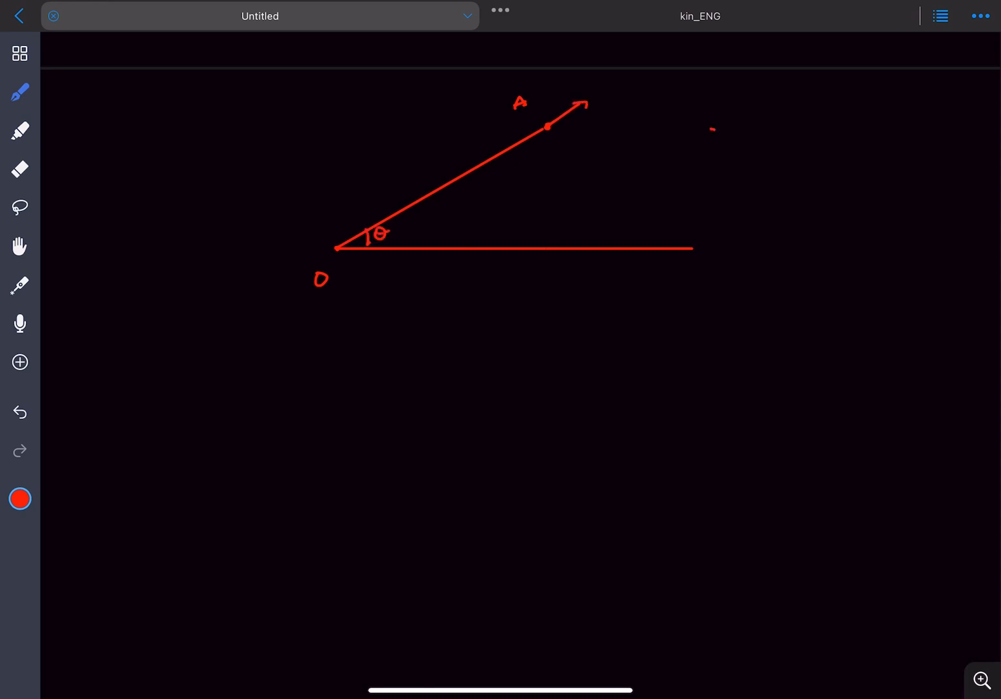
{"action": "left_click_drag", "start_coordinate": [706, 130], "coordinate": [764, 149]}
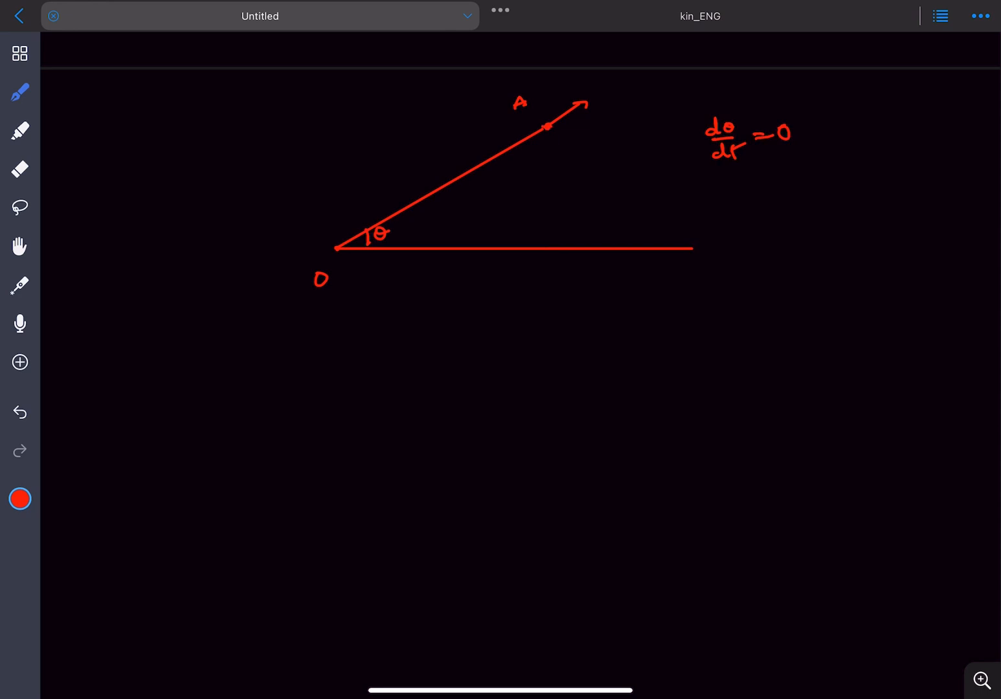
{"action": "left_click_drag", "start_coordinate": [570, 97], "coordinate": [546, 127]}
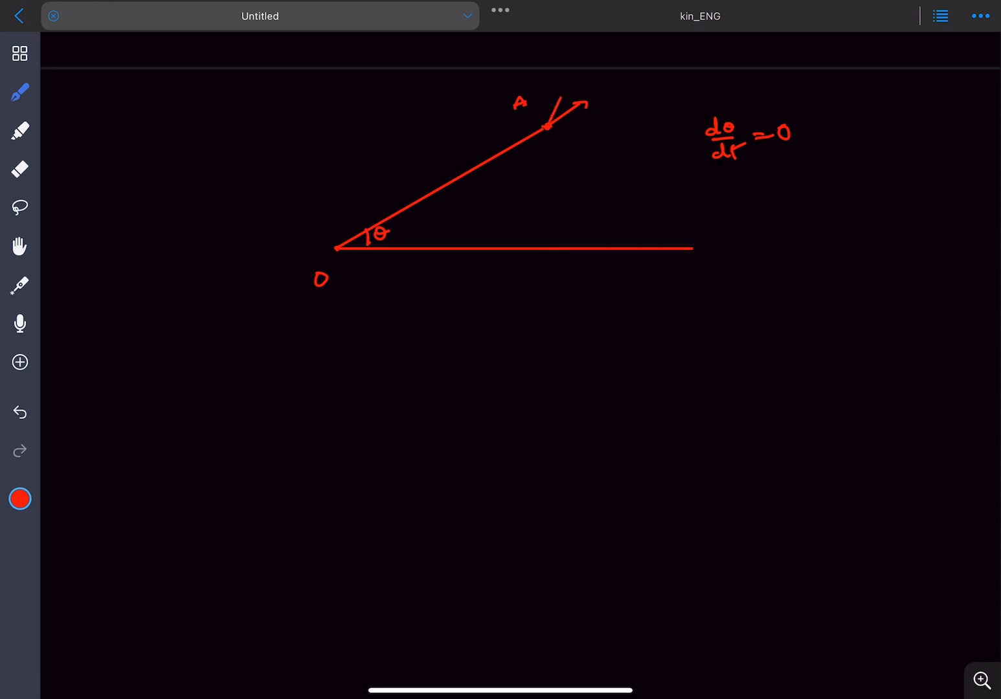
{"action": "left_click_drag", "start_coordinate": [551, 127], "coordinate": [598, 124]}
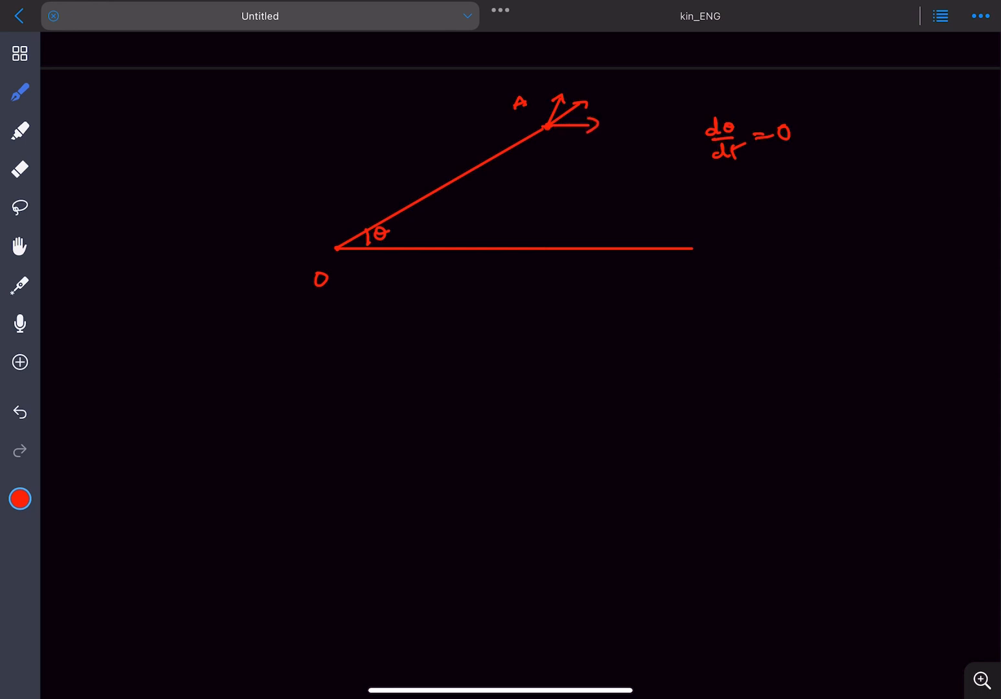
Scroll back and point out the horizontal arrow at A with temporary fading marks.
{"action": "scroll", "scroll_direction": "up", "scroll_amount": 3}
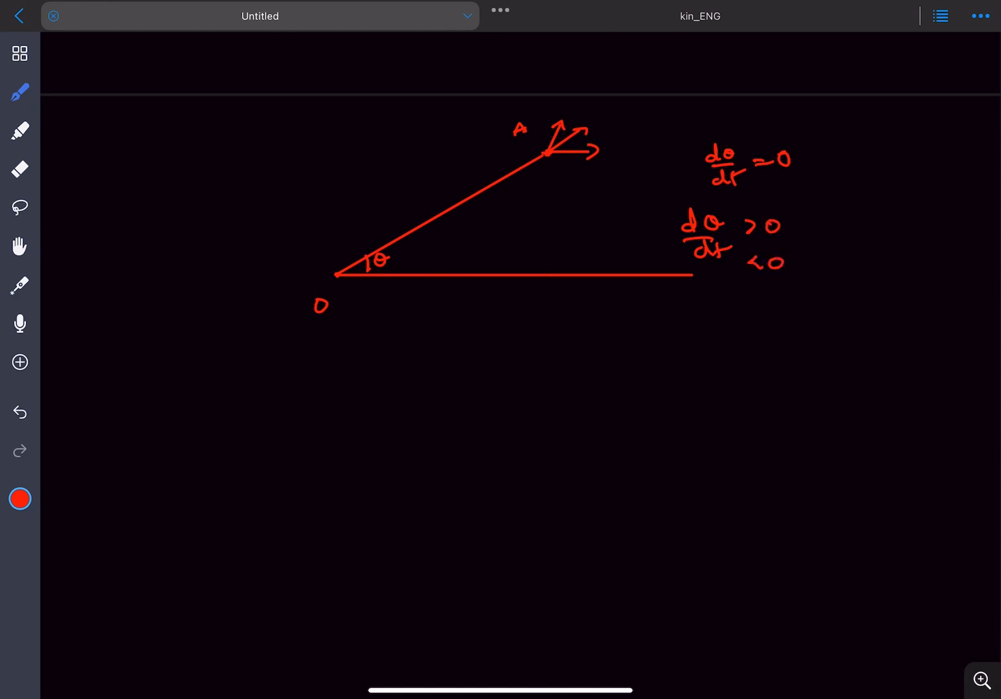
{"action": "left_click", "coordinate": [21, 285]}
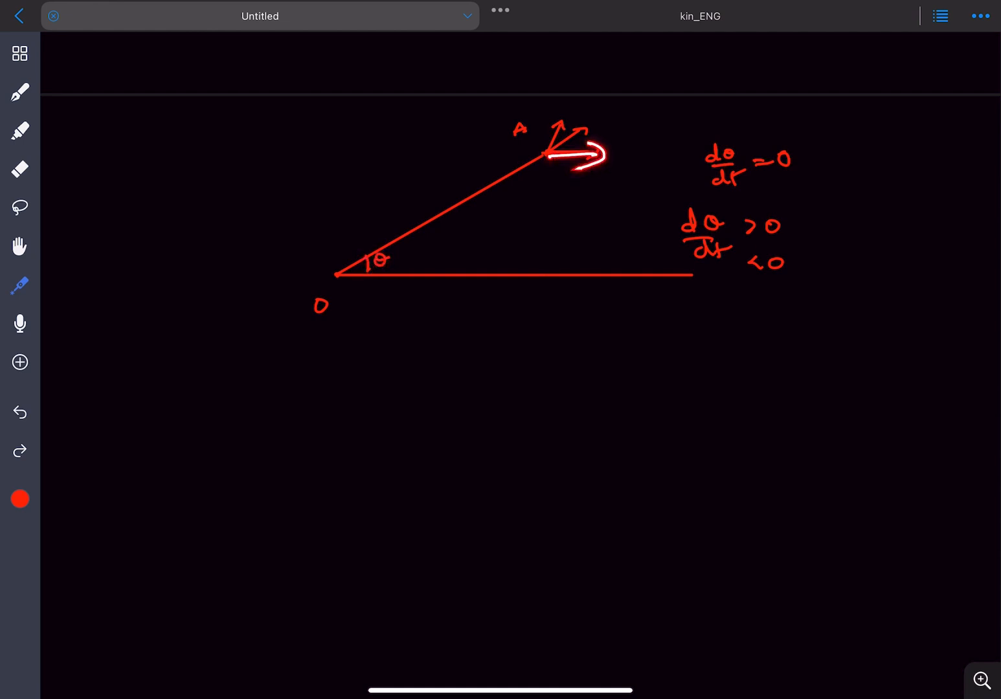
{"action": "left_click_drag", "start_coordinate": [373, 246], "coordinate": [373, 282]}
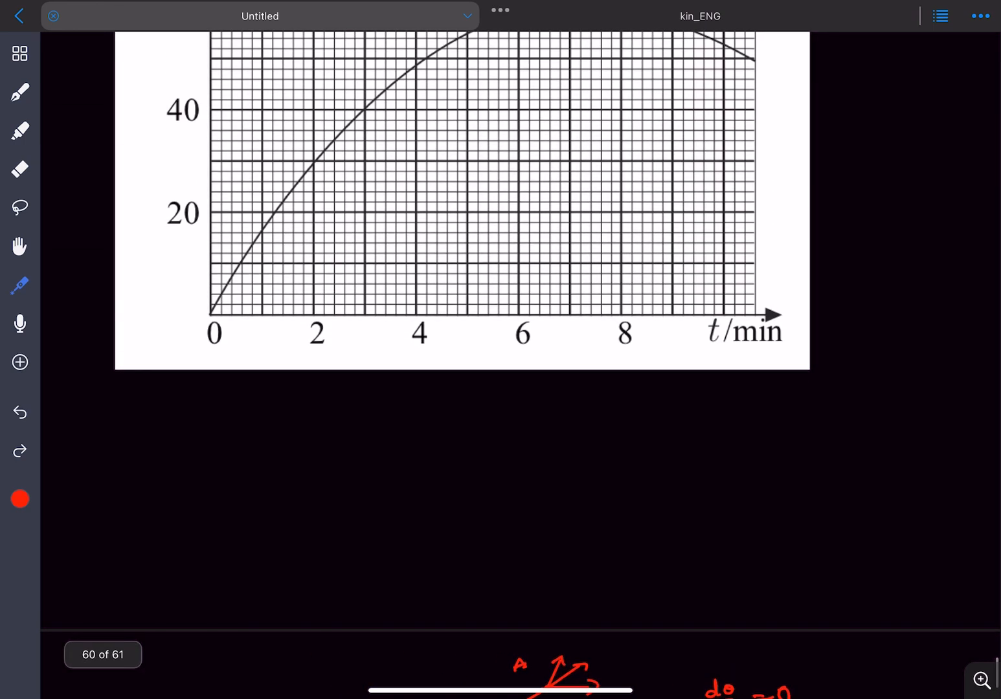
{"action": "left_click_drag", "start_coordinate": [210, 311], "coordinate": [305, 181]}
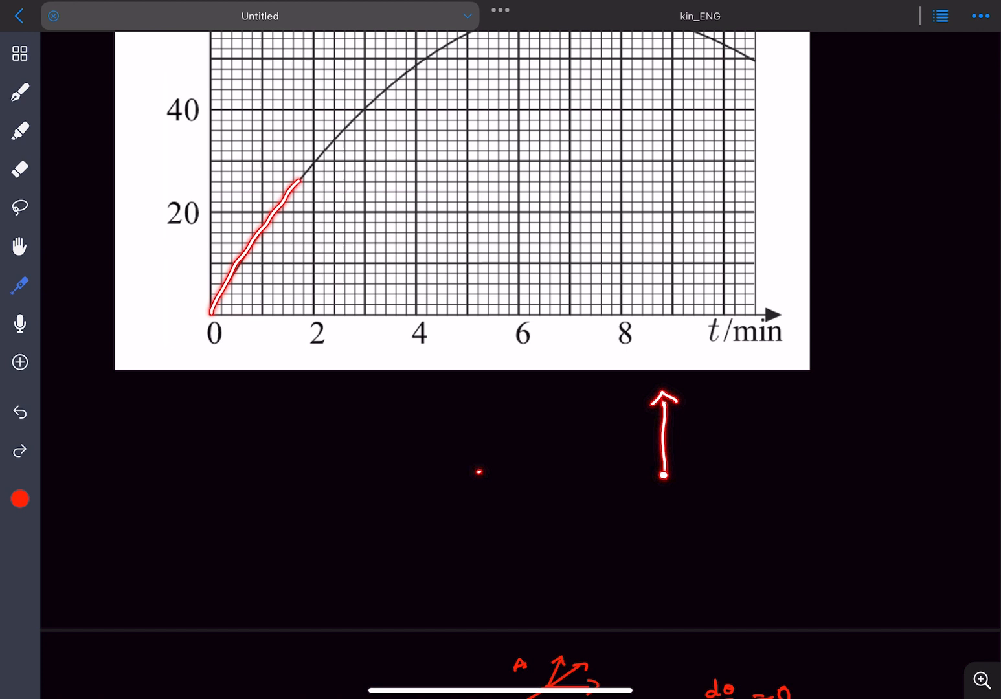
{"action": "left_click_drag", "start_coordinate": [477, 471], "coordinate": [663, 459]}
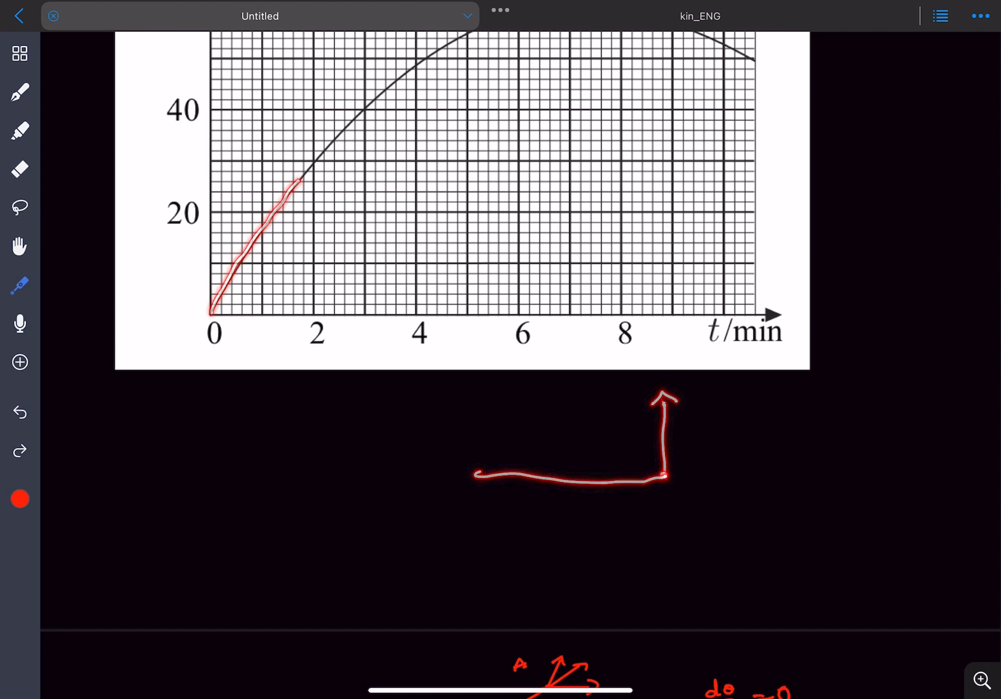
{"action": "left_click_drag", "start_coordinate": [662, 461], "coordinate": [699, 389]}
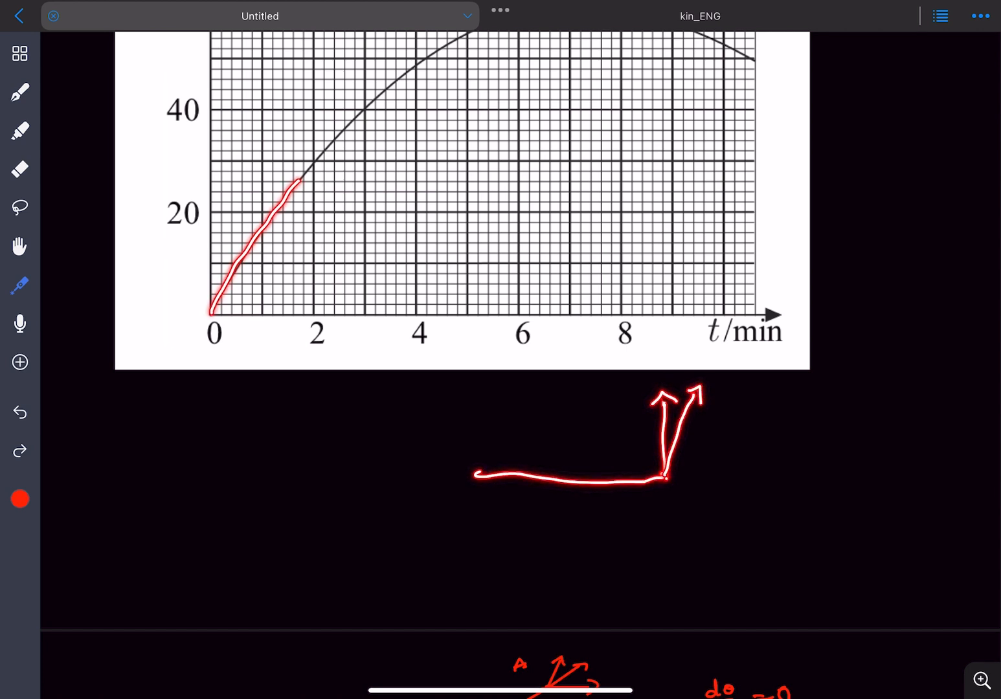
{"action": "left_click_drag", "start_coordinate": [663, 477], "coordinate": [738, 391]}
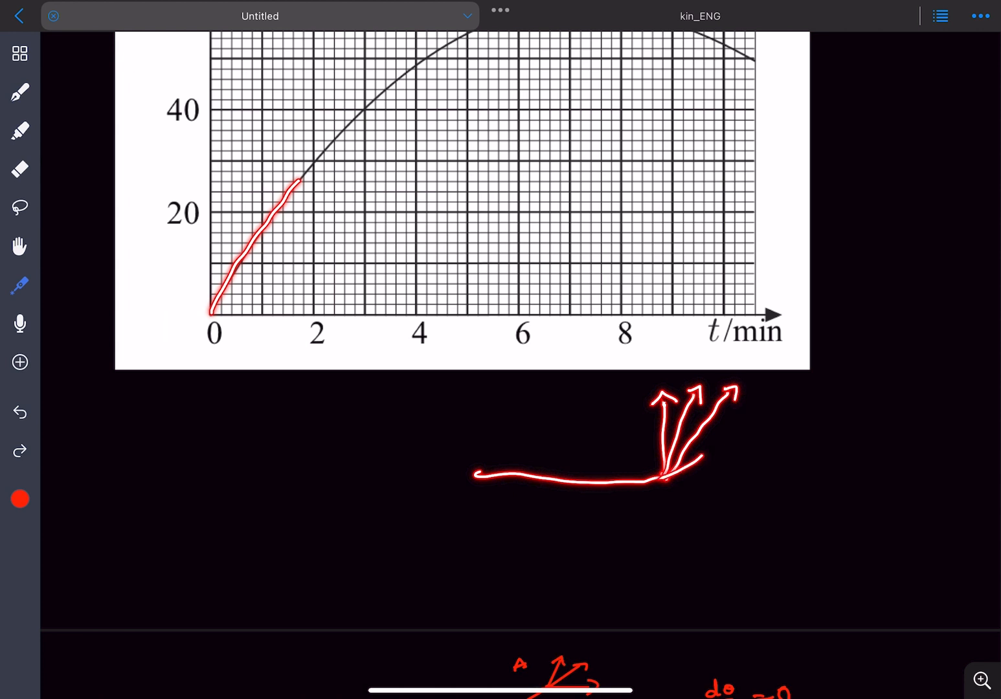
{"action": "left_click_drag", "start_coordinate": [667, 466], "coordinate": [770, 395]}
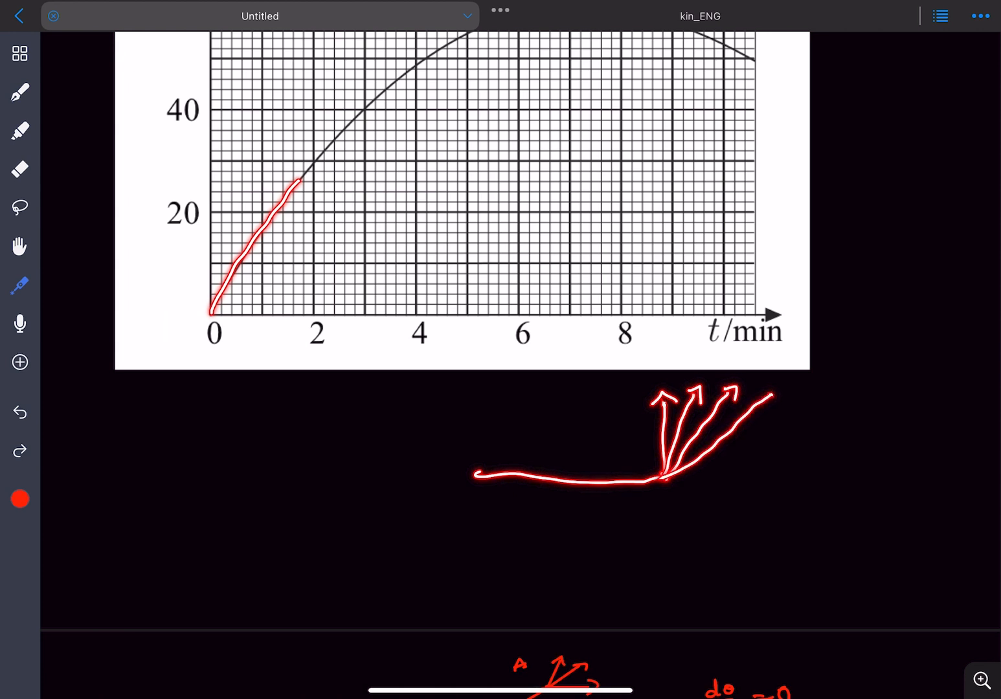
{"action": "scroll", "scroll_direction": "down", "scroll_amount": 3}
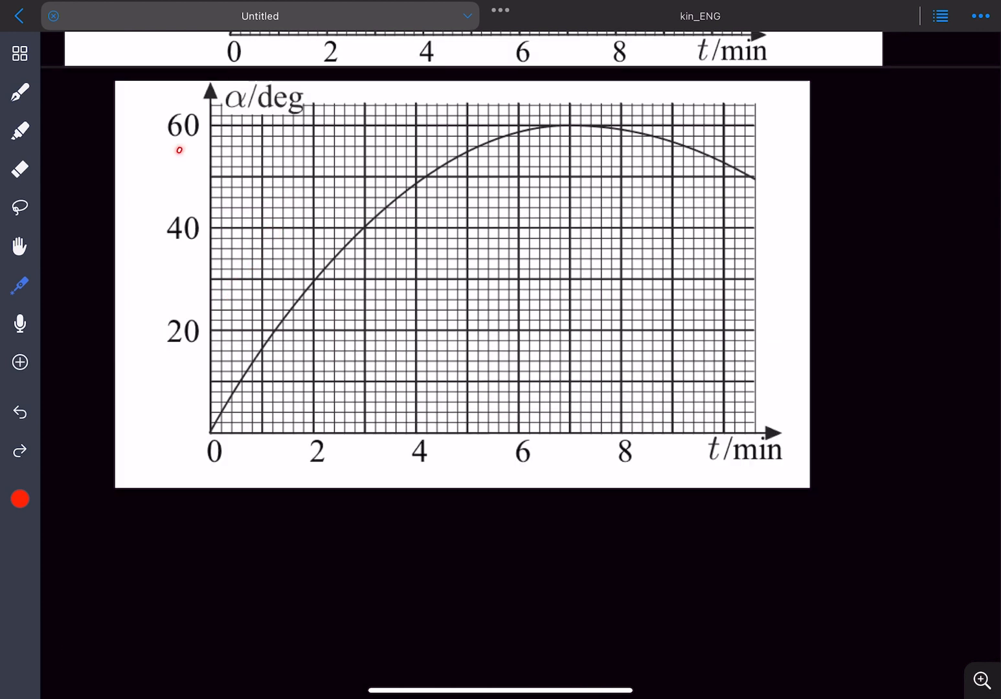
{"action": "left_click_drag", "start_coordinate": [499, 627], "coordinate": [686, 515]}
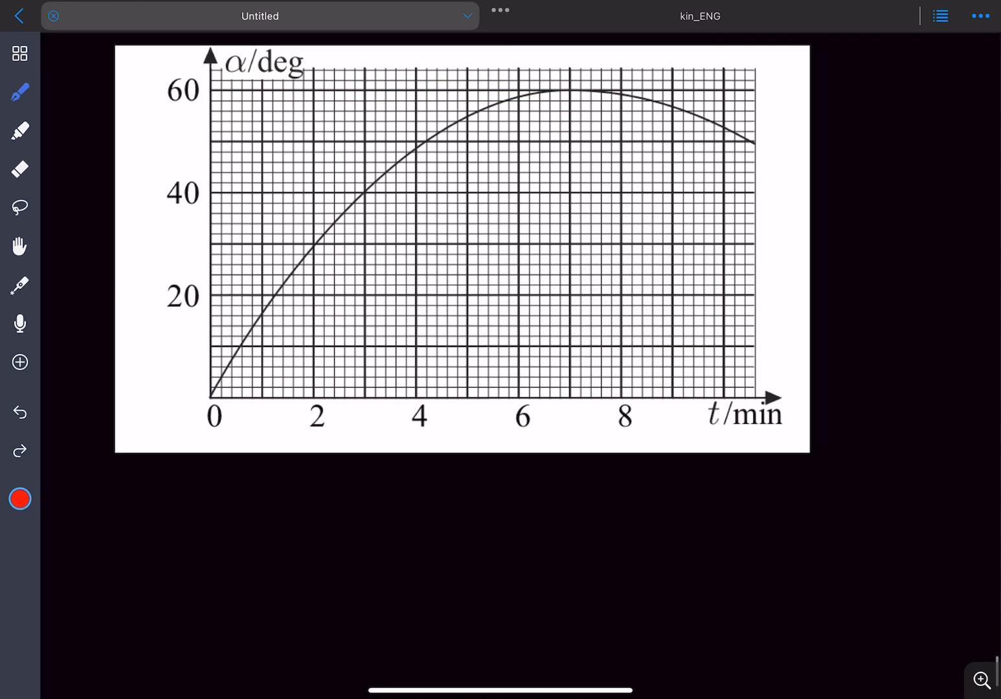
Draw a new baseline from O and label point B at 1 km.
{"action": "scroll", "scroll_direction": "down", "scroll_amount": 3}
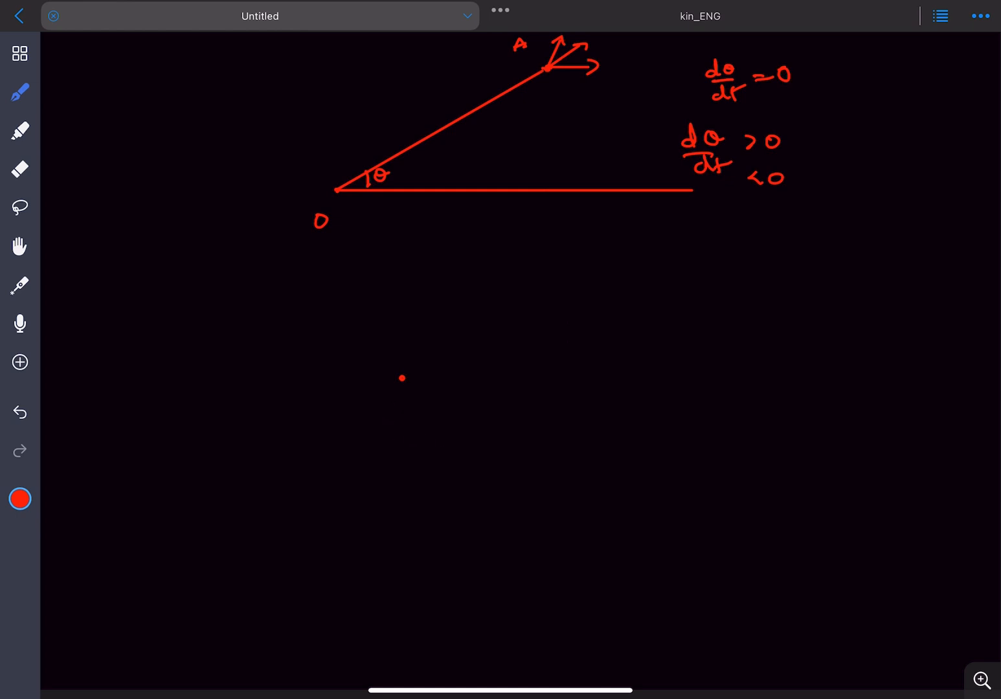
{"action": "left_click_drag", "start_coordinate": [400, 378], "coordinate": [789, 377]}
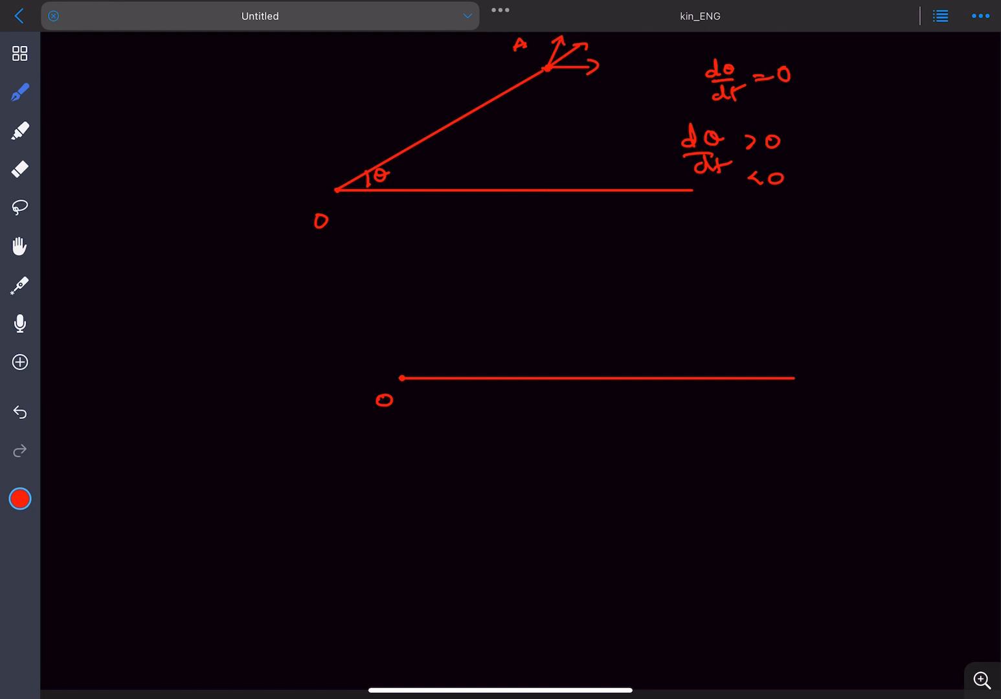
{"action": "left_click", "coordinate": [609, 378]}
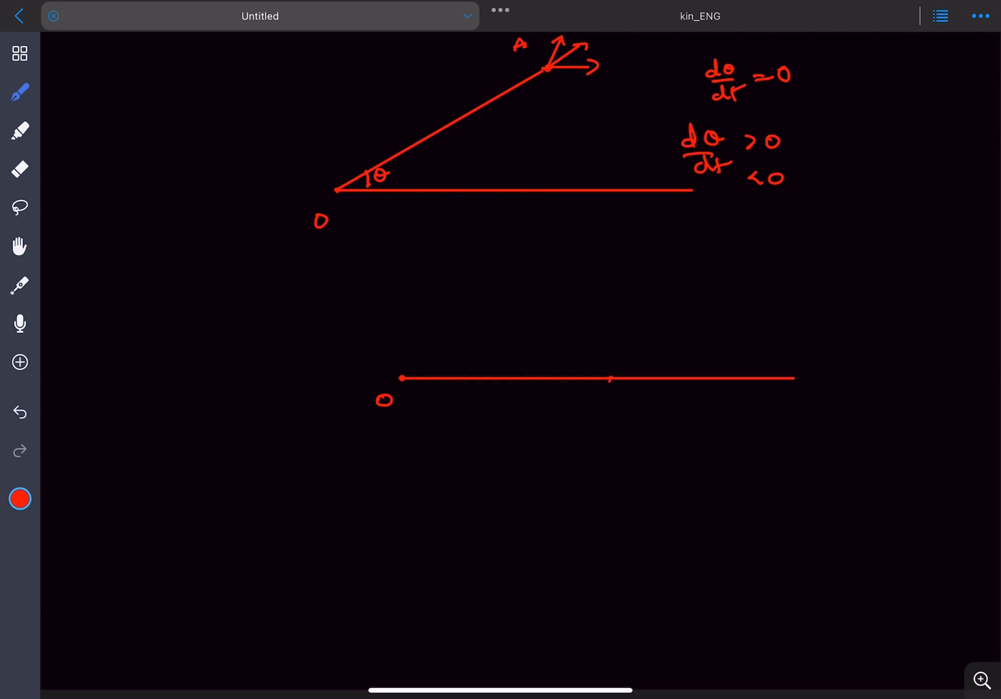
{"action": "type", "text": "B"}
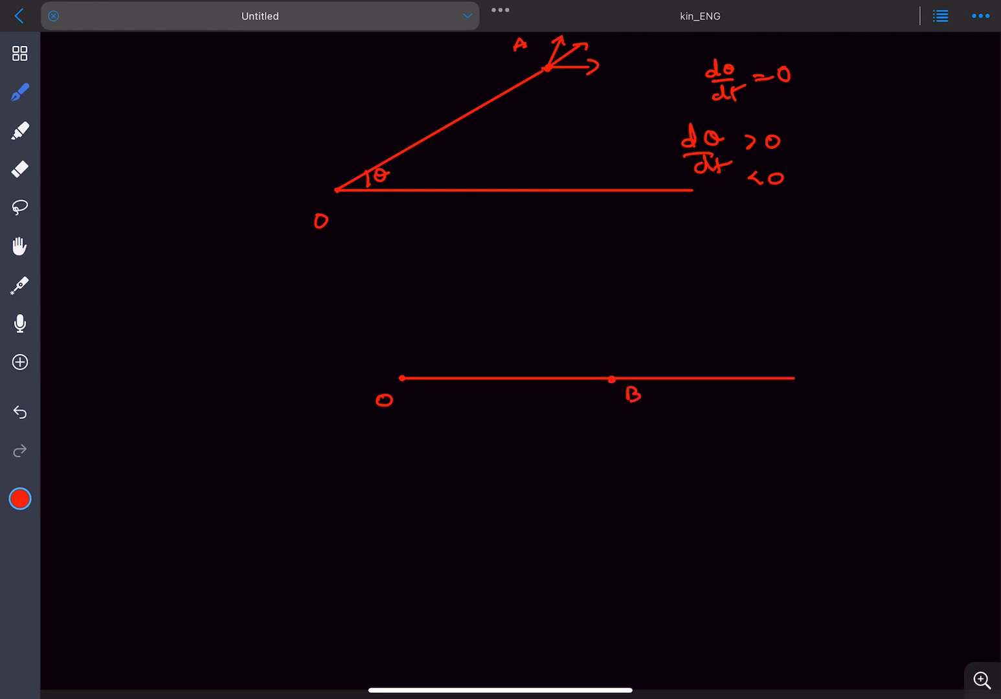
{"action": "type", "text": "1km"}
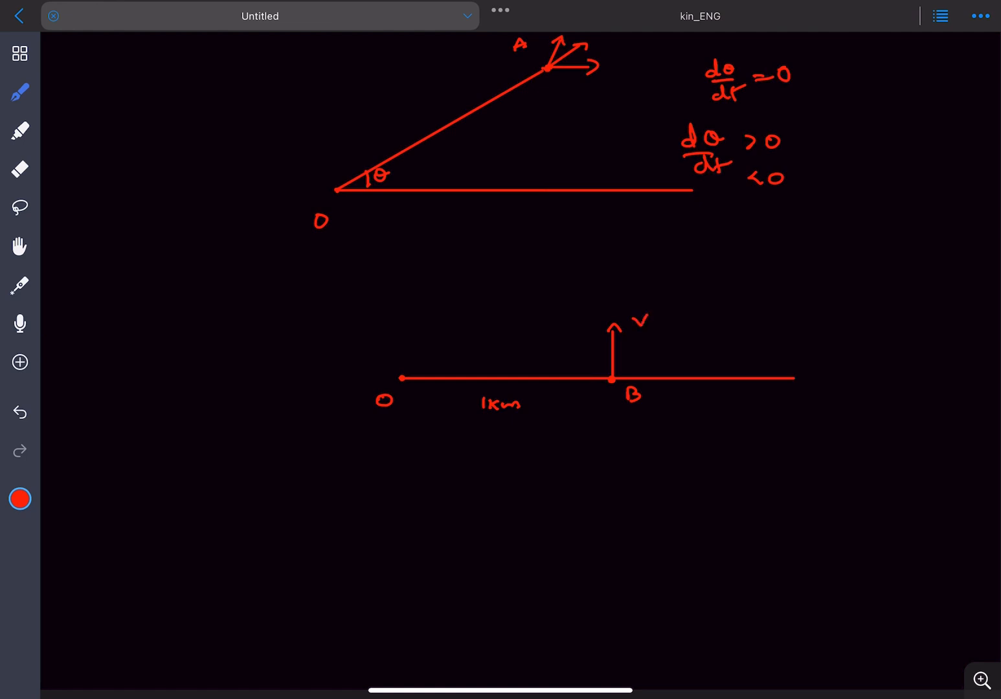
Write dθ/dt = v/1000 below B and bring the angle–time graph back into view.
{"action": "left_click", "coordinate": [20, 169]}
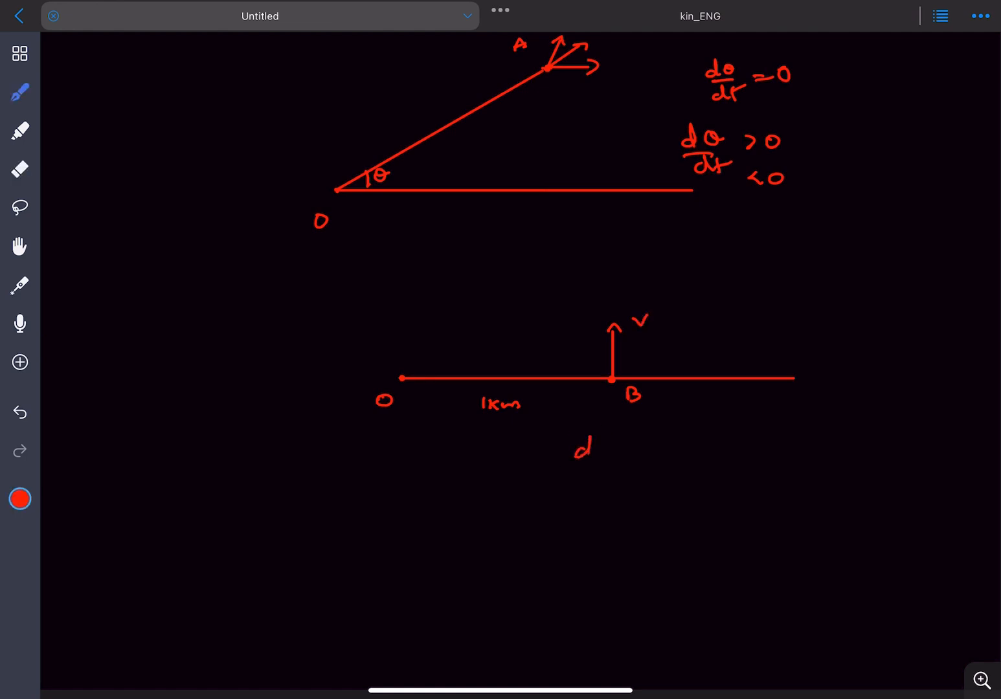
{"action": "type", "text": "dθ/dt"}
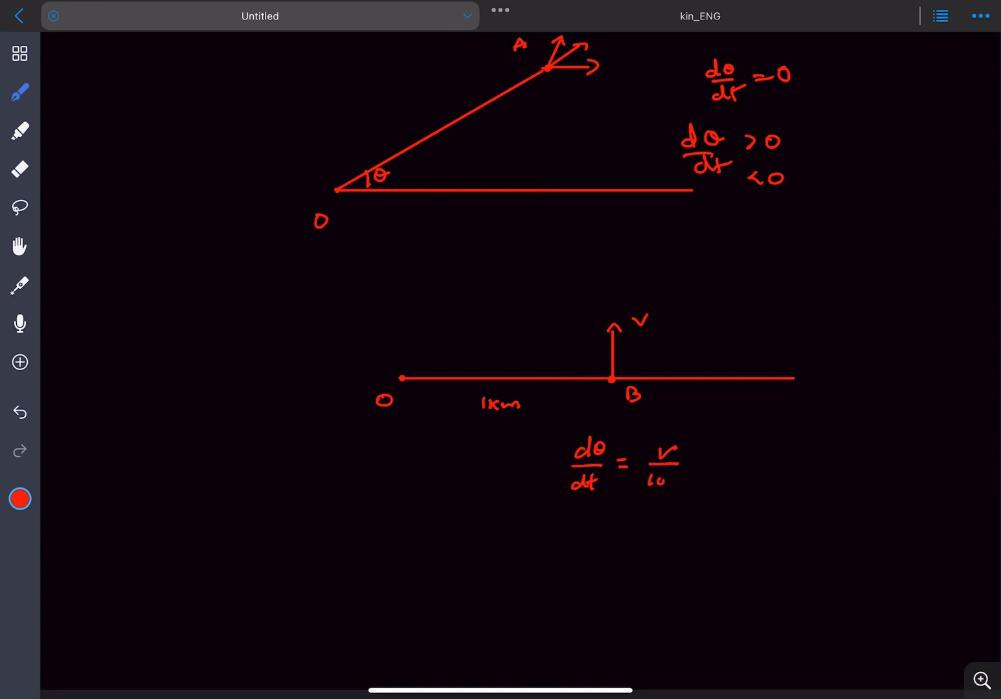
{"action": "type", "text": "000"}
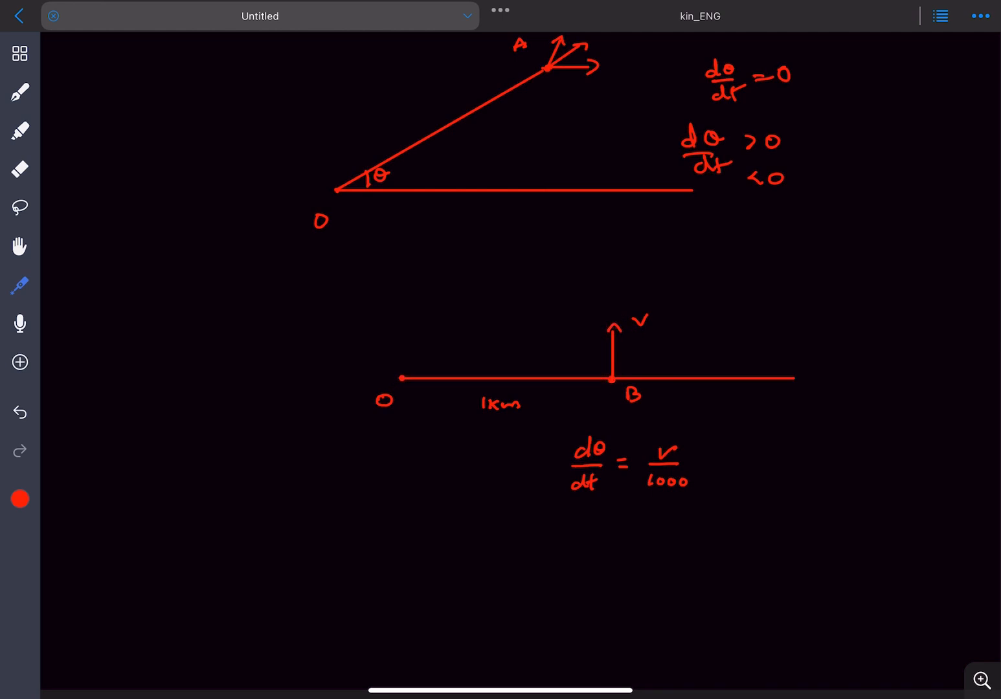
{"action": "left_click_drag", "start_coordinate": [399, 378], "coordinate": [486, 325]}
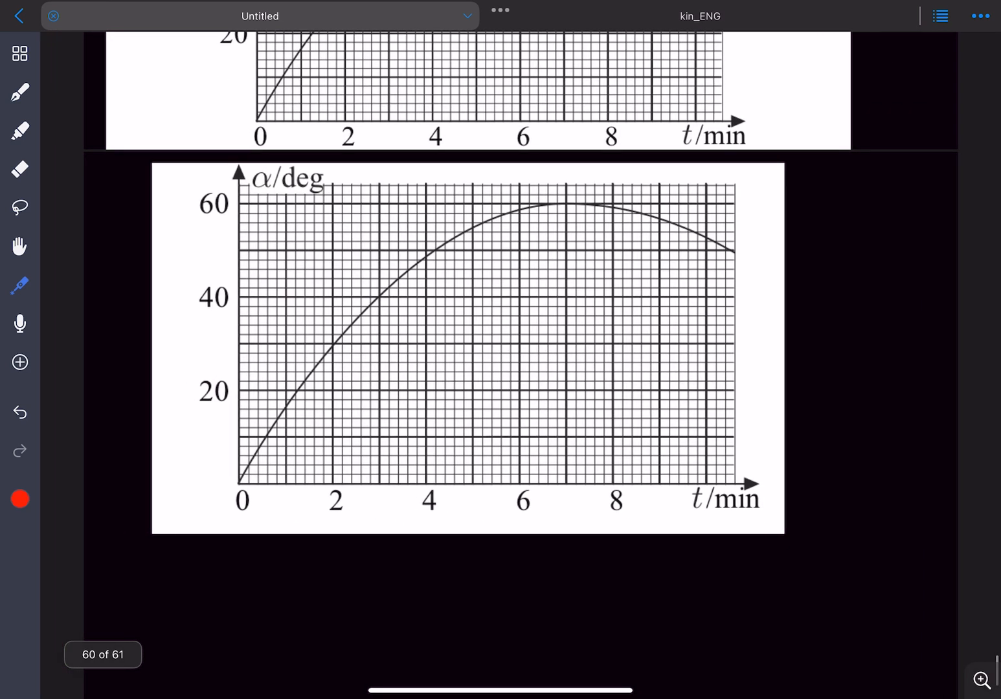
Zoom on the graph origin and draw a slope triangle labelled 0.2 min and 4°.
{"action": "left_click_drag", "start_coordinate": [239, 464], "coordinate": [735, 243]}
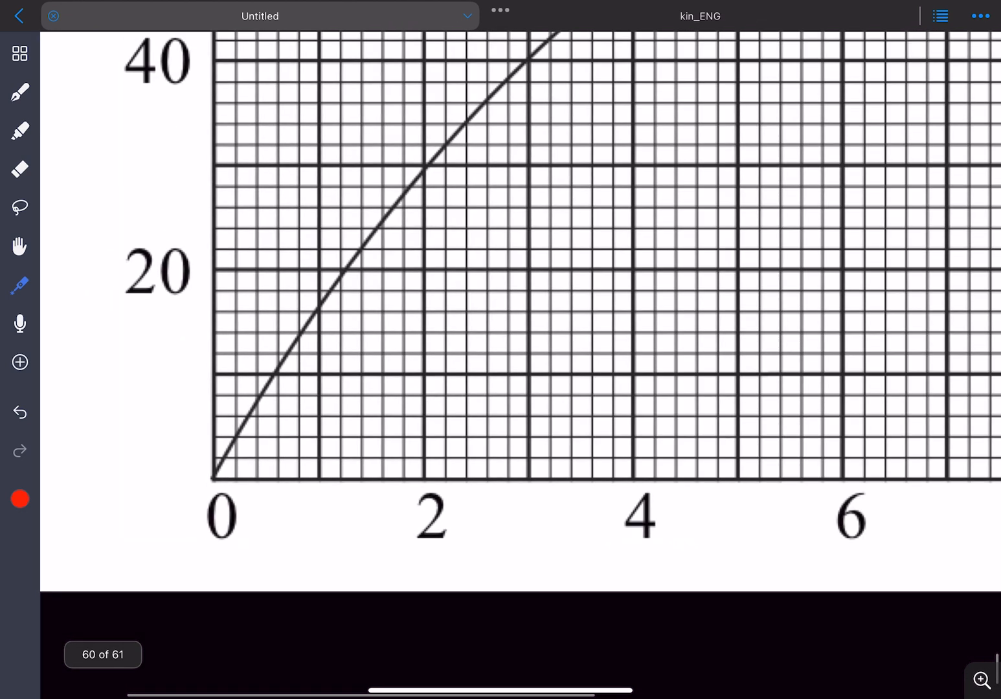
{"action": "left_click_drag", "start_coordinate": [230, 495], "coordinate": [317, 495]}
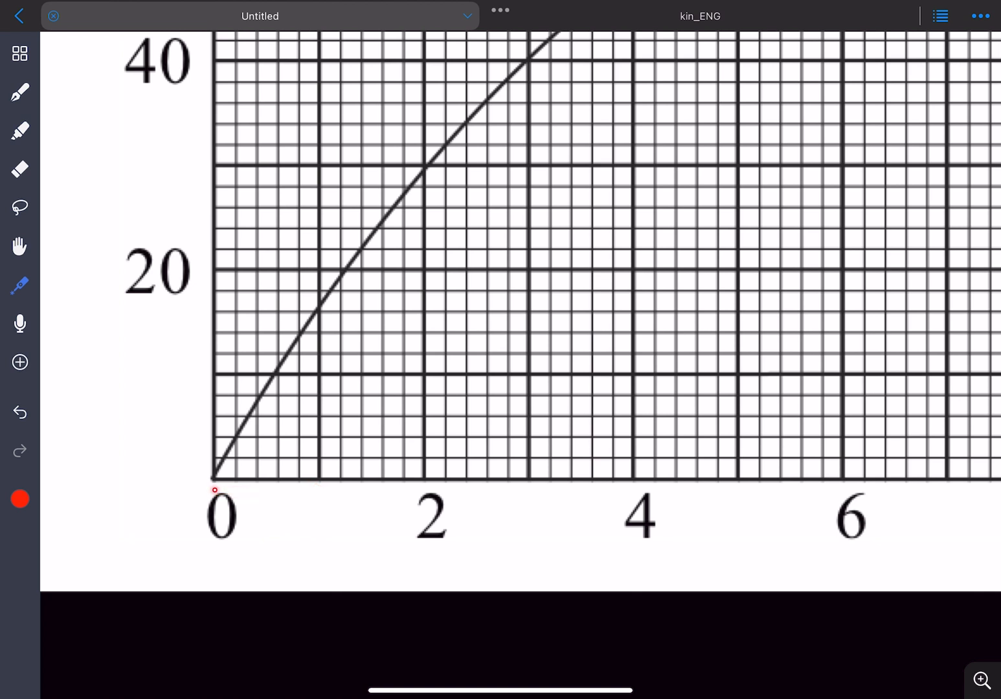
{"action": "left_click_drag", "start_coordinate": [215, 489], "coordinate": [249, 487]}
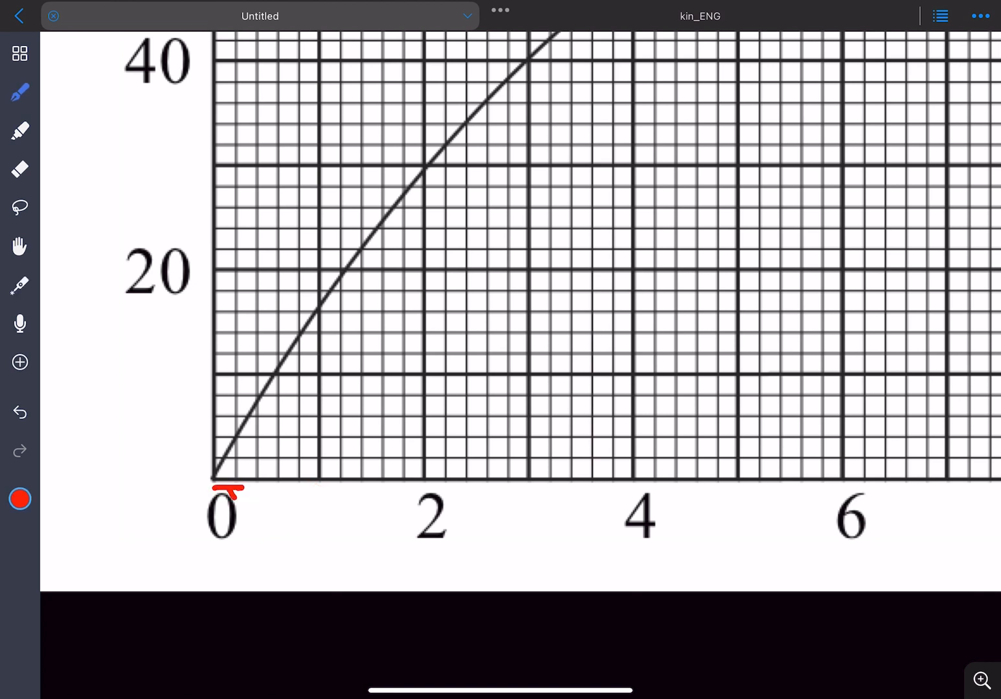
{"action": "left_click_drag", "start_coordinate": [246, 492], "coordinate": [317, 557]}
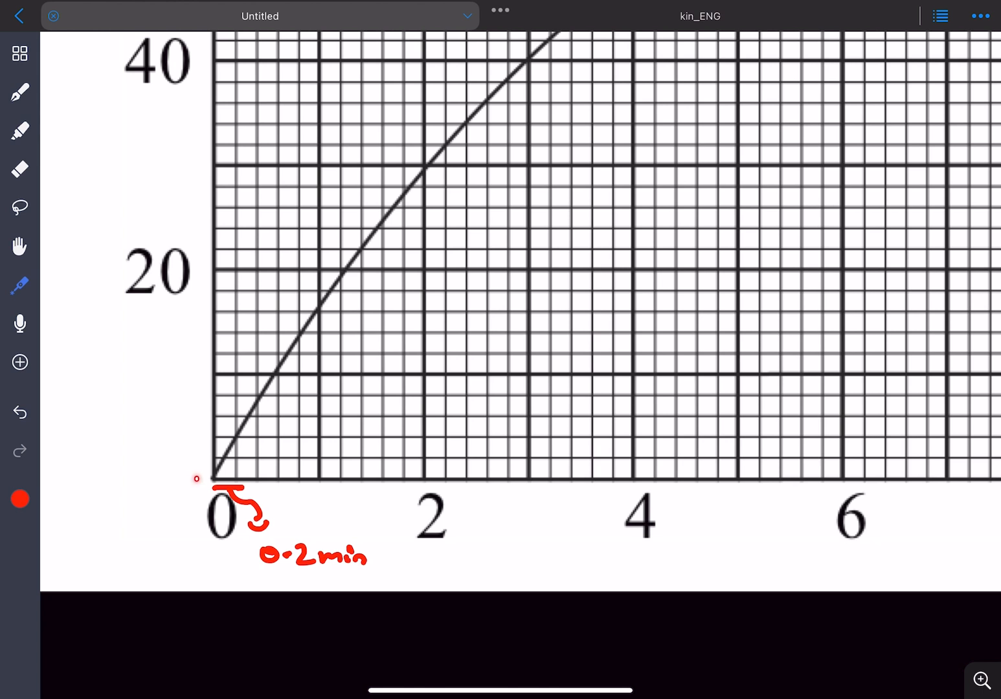
{"action": "left_click_drag", "start_coordinate": [199, 479], "coordinate": [198, 357]}
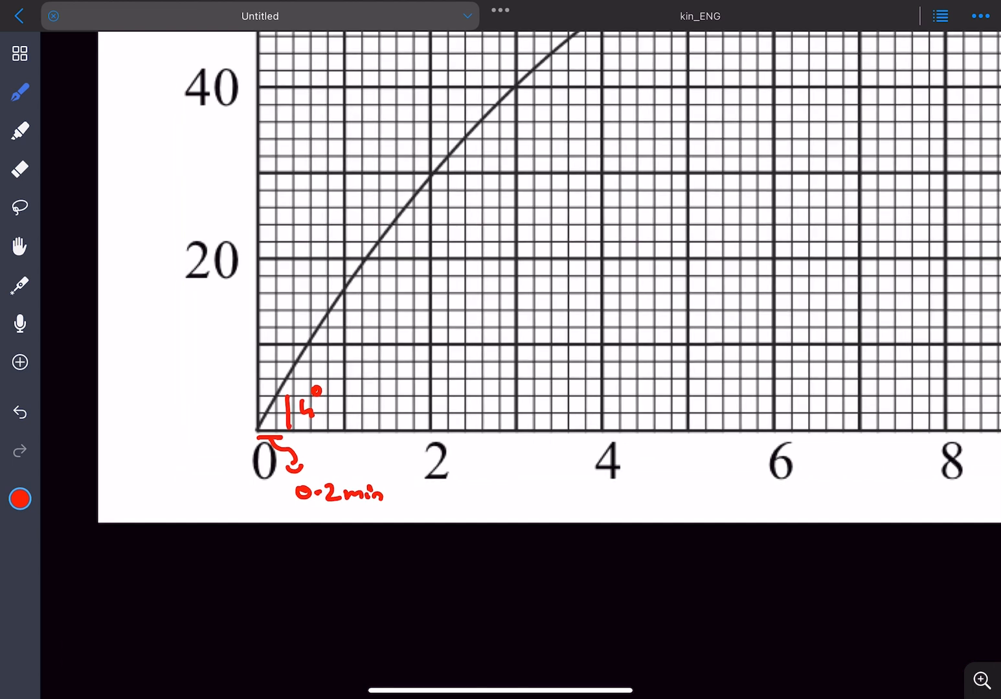
{"action": "scroll", "scroll_direction": "down", "scroll_amount": 3}
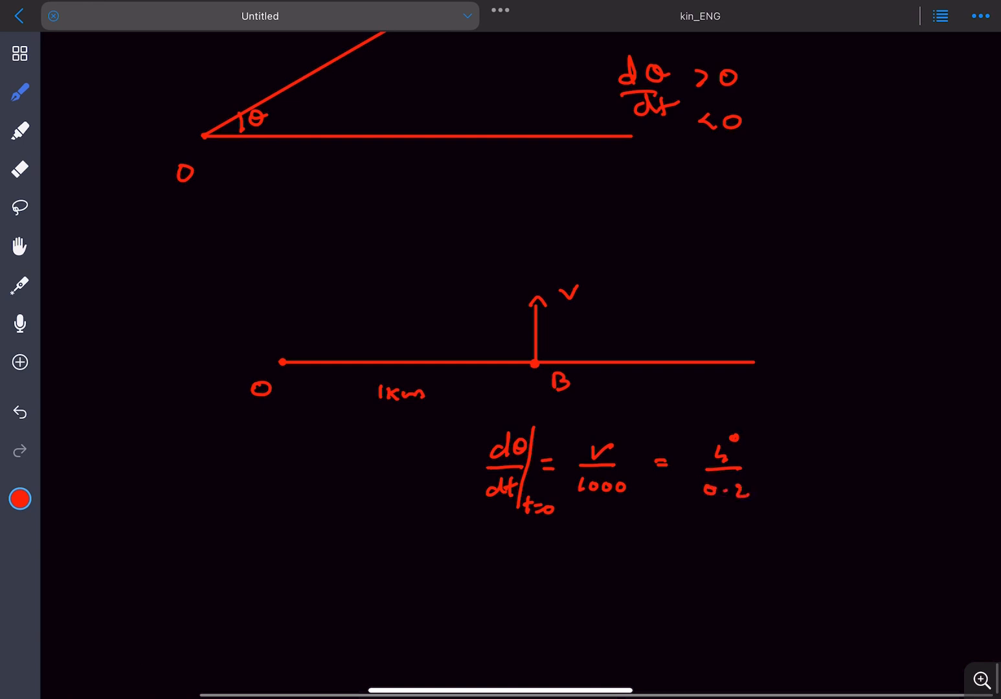
Extend the equation with 4°/0.2 mins and finish v = 5.82 m/s.
{"action": "scroll", "scroll_direction": "up", "scroll_amount": 3}
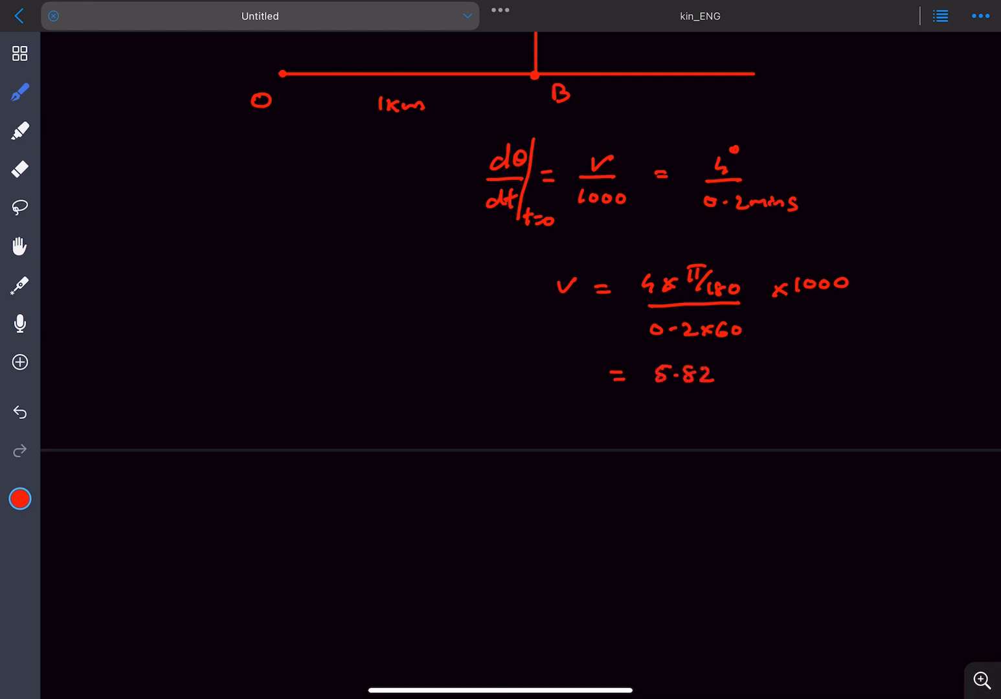
{"action": "type", "text": "m/s"}
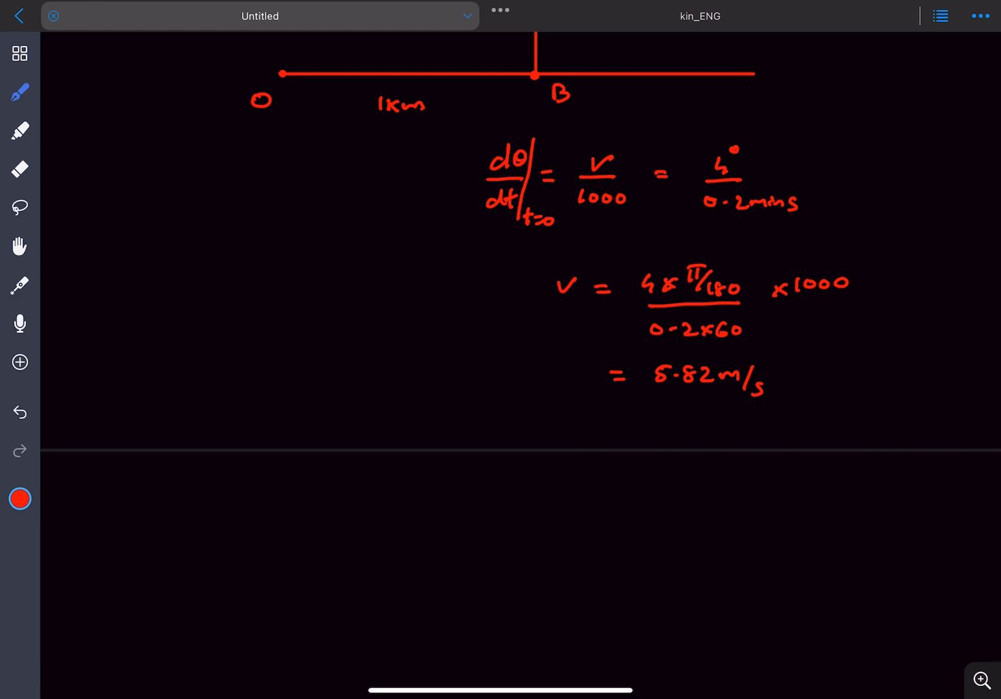
{"action": "scroll", "scroll_direction": "down", "scroll_amount": 3}
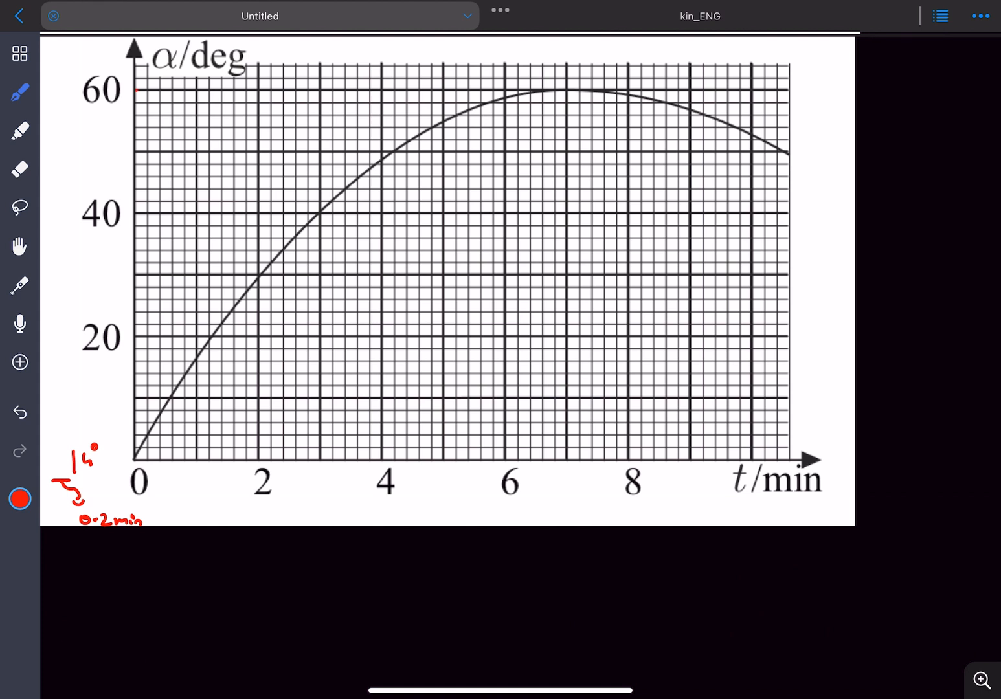
Draw a red horizontal line across the graph at the 60° level.
{"action": "left_click_drag", "start_coordinate": [136, 94], "coordinate": [485, 89]}
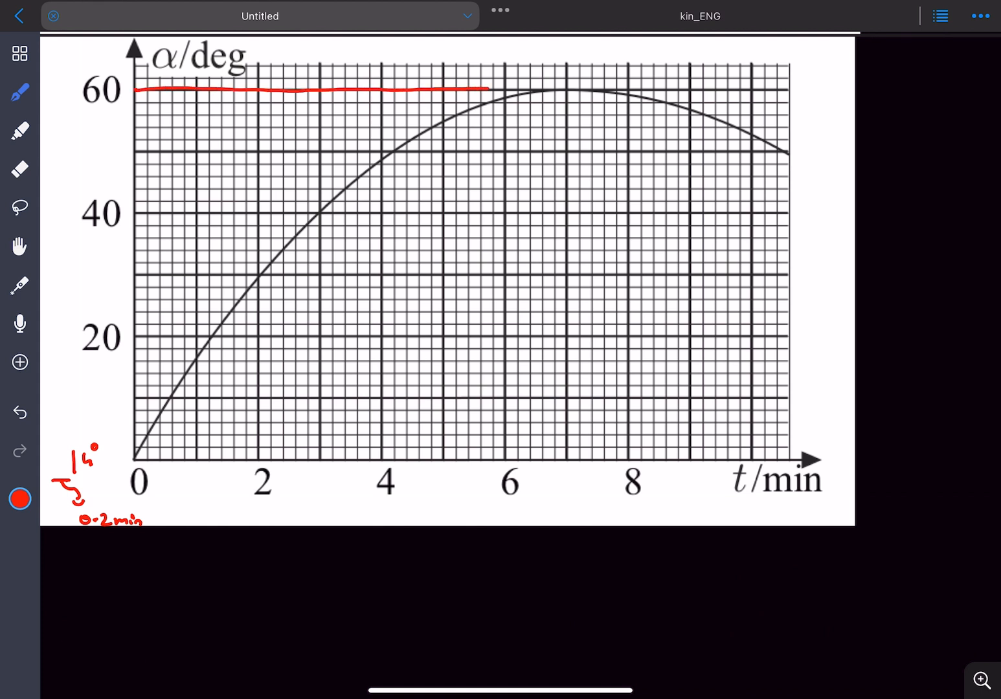
{"action": "left_click_drag", "start_coordinate": [489, 90], "coordinate": [570, 88]}
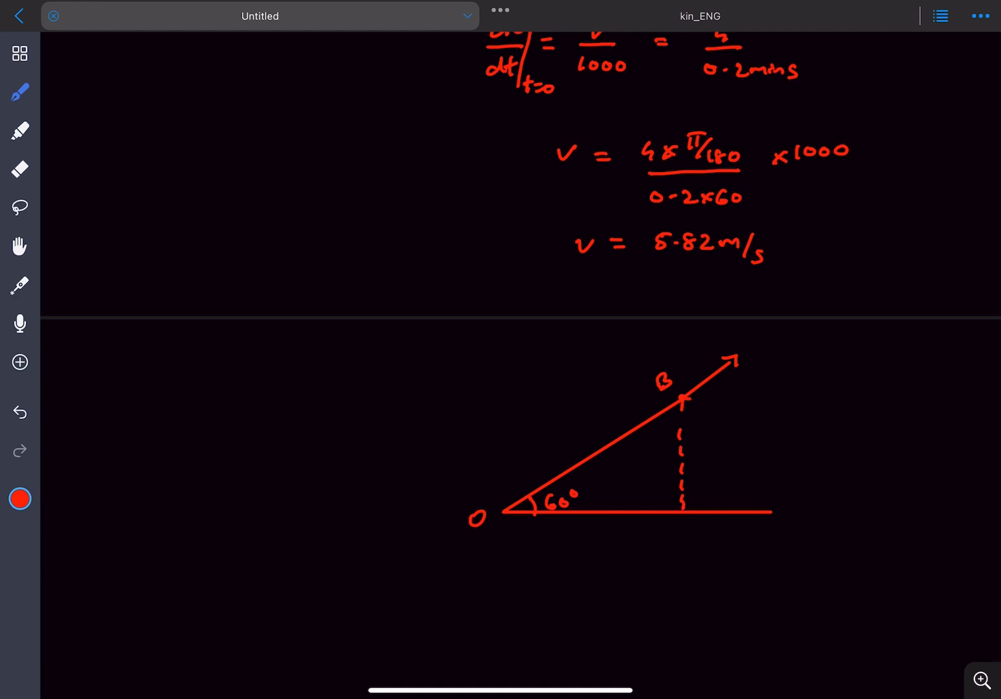
Draw the 60° angle at B with upward velocity arrow v and horizontal wind arrow v_w.
{"action": "left_click_drag", "start_coordinate": [699, 395], "coordinate": [777, 399]}
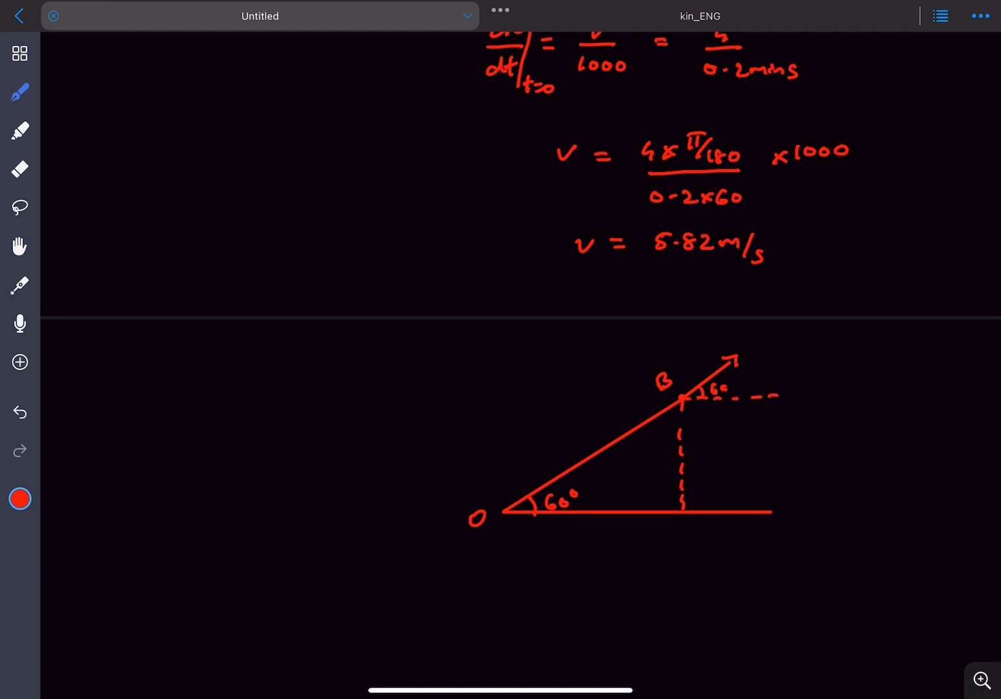
{"action": "left_click_drag", "start_coordinate": [684, 401], "coordinate": [683, 349]}
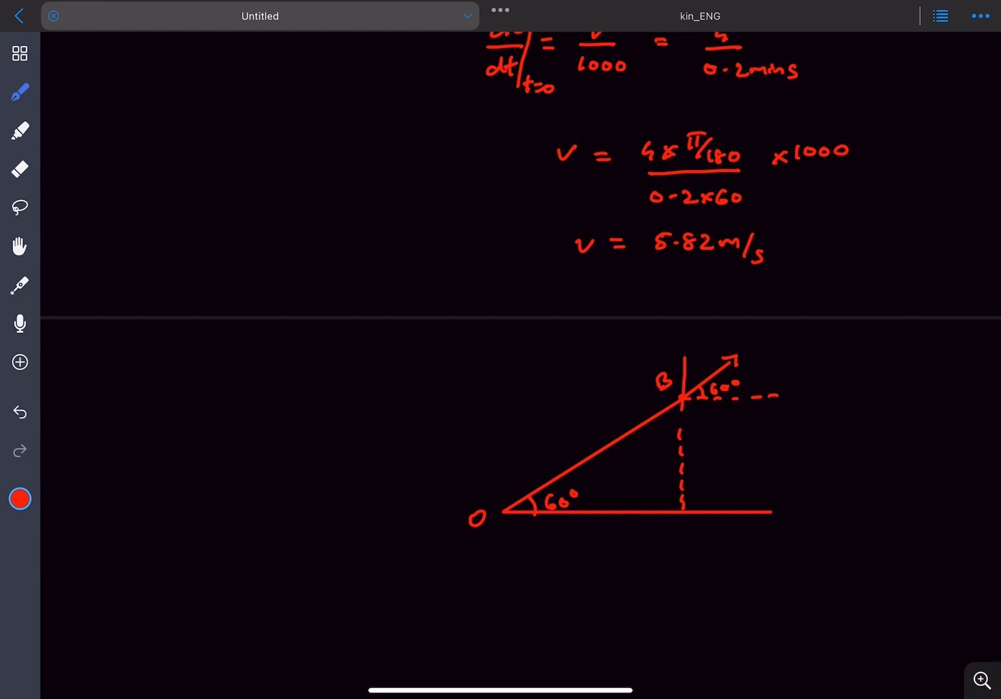
{"action": "left_click_drag", "start_coordinate": [685, 410], "coordinate": [684, 339]}
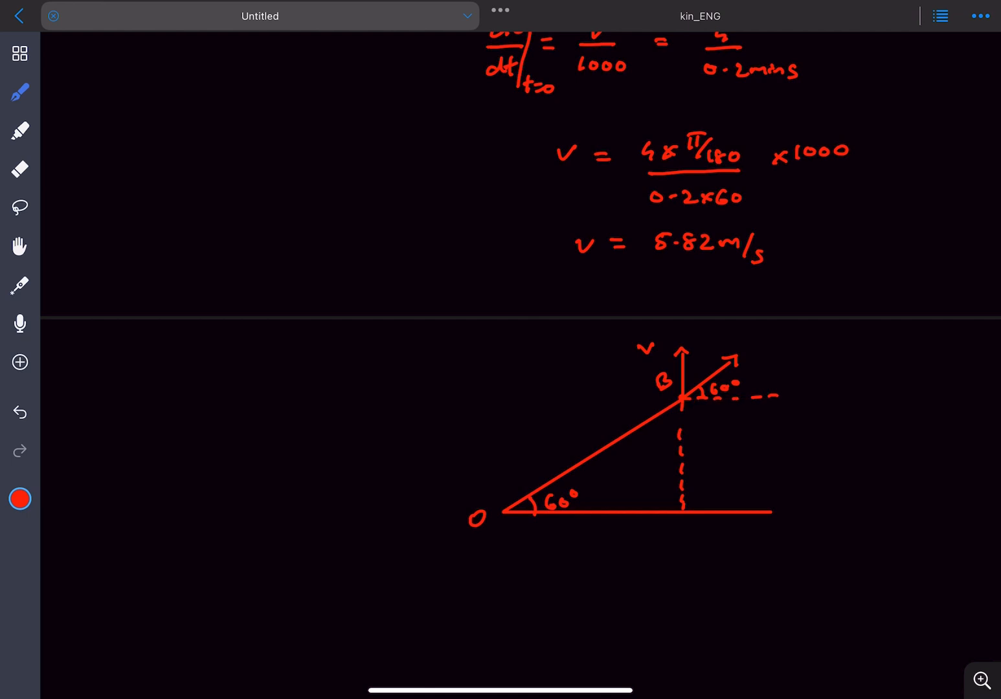
{"action": "left_click_drag", "start_coordinate": [702, 400], "coordinate": [757, 404]}
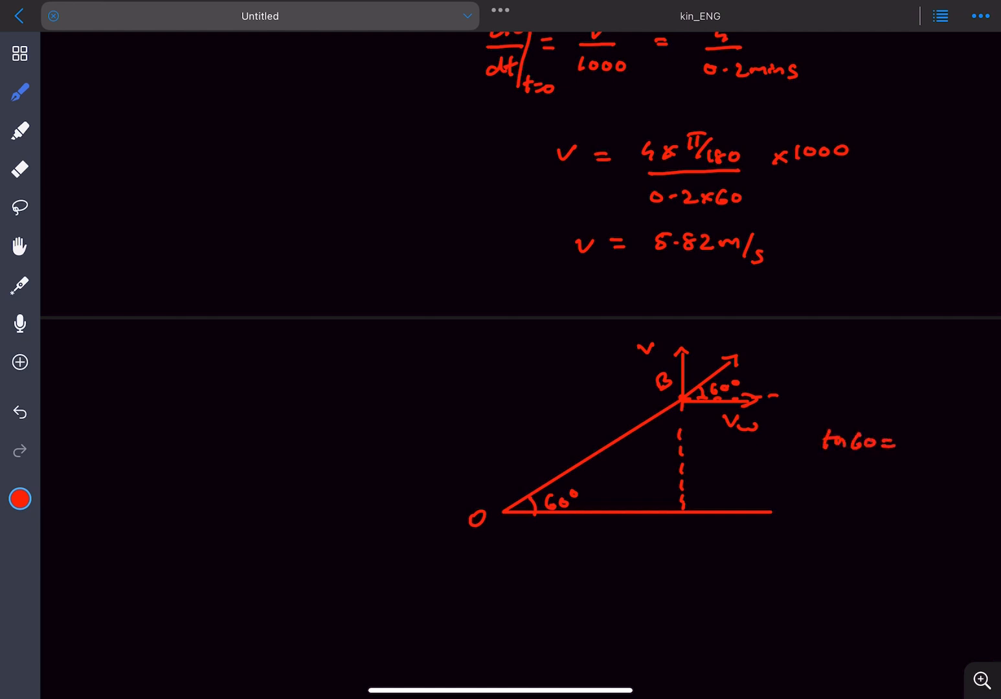
Write tan60 = v/v_w and v_w = 5.82/√3 ≈ 3.6.
{"action": "type", "text": "V/Vc"}
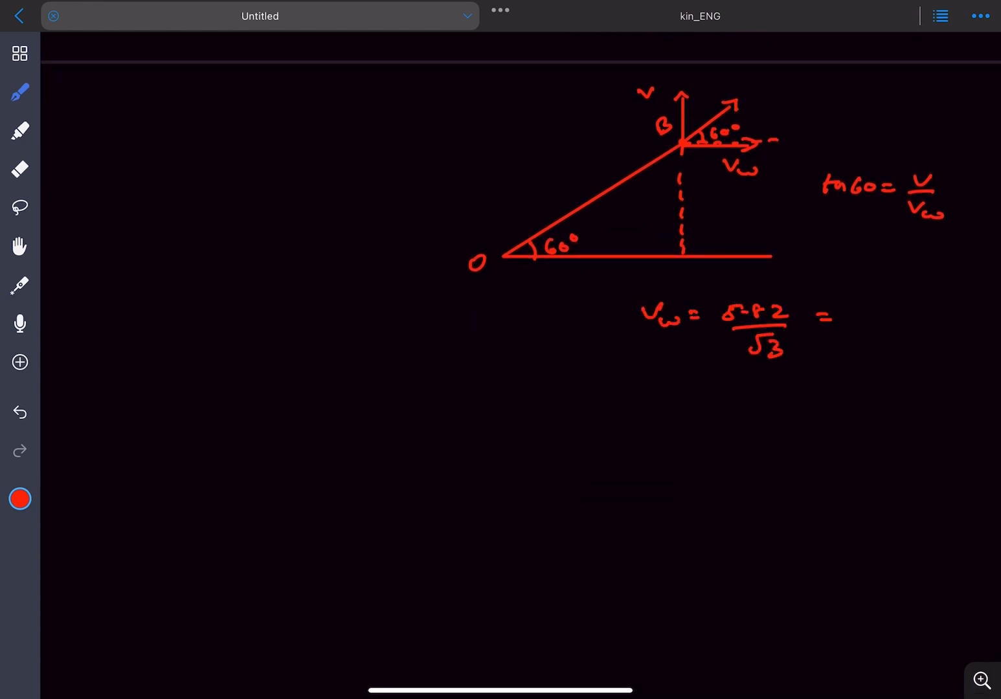
{"action": "type", "text": "3.66m/s"}
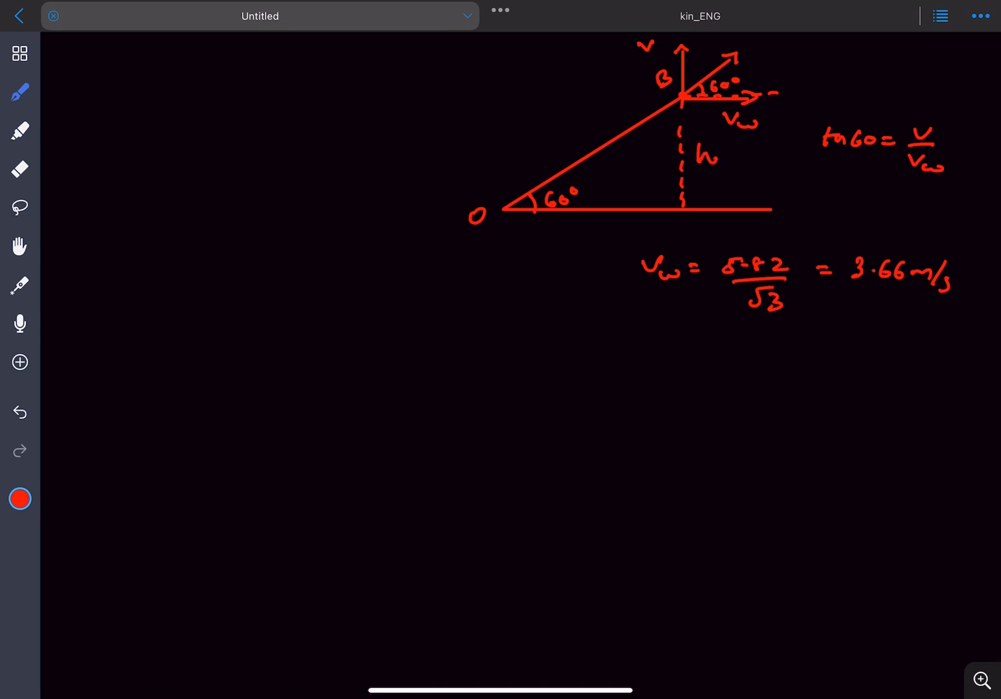
Switch to green and write h = vt = 5.82×7×60 = 2444.4 m.
{"action": "left_click", "coordinate": [21, 498]}
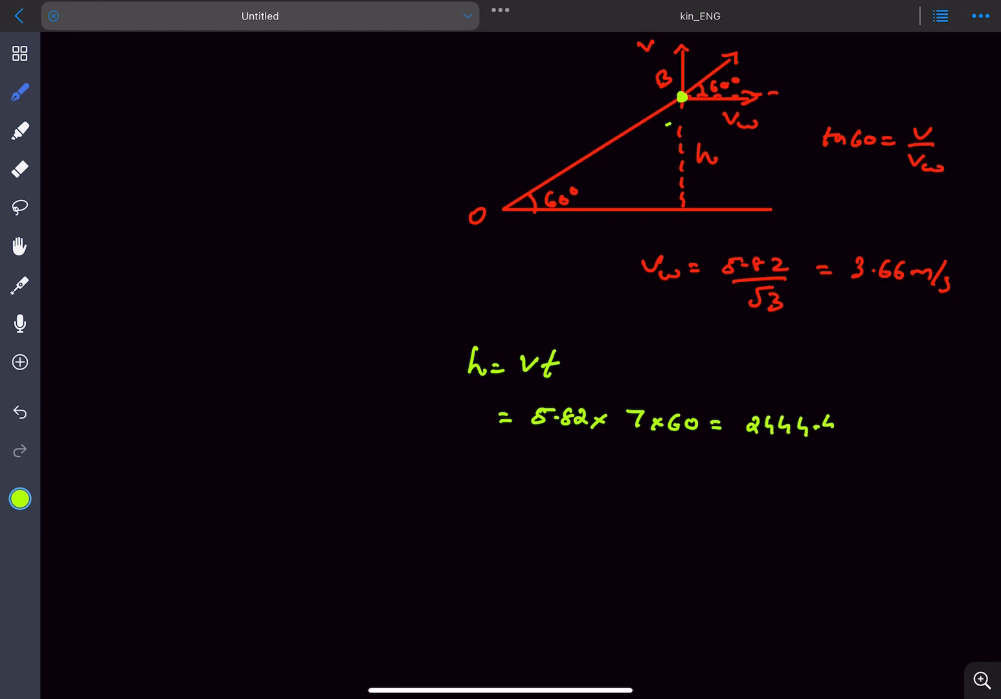
{"action": "type", "text": "m"}
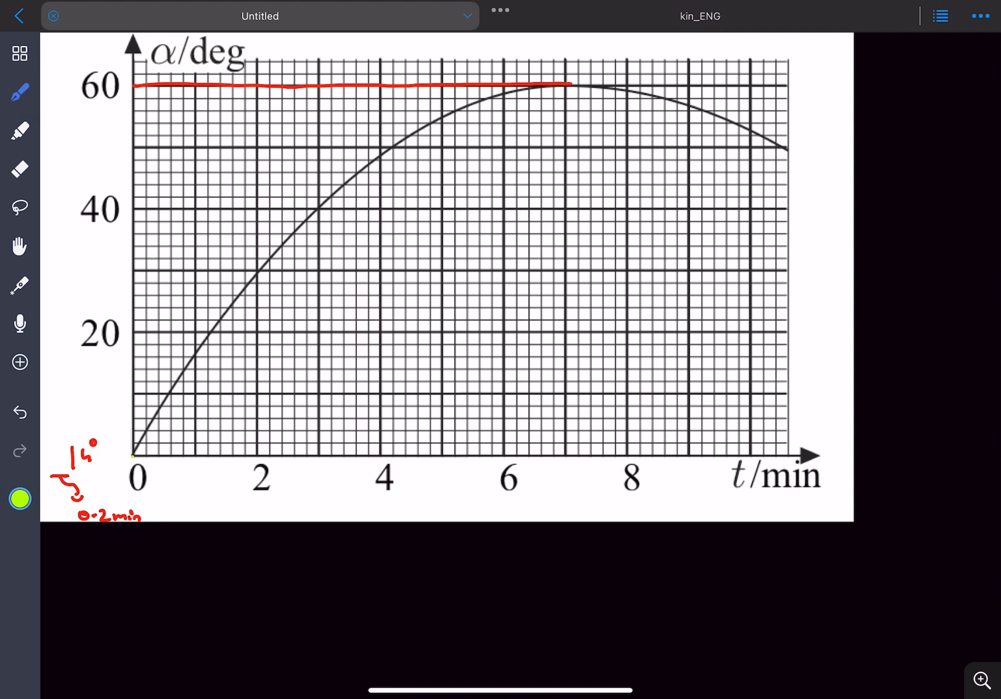
Mark the curve's start at the origin with a short green stroke.
{"action": "left_click_drag", "start_coordinate": [135, 458], "coordinate": [144, 439]}
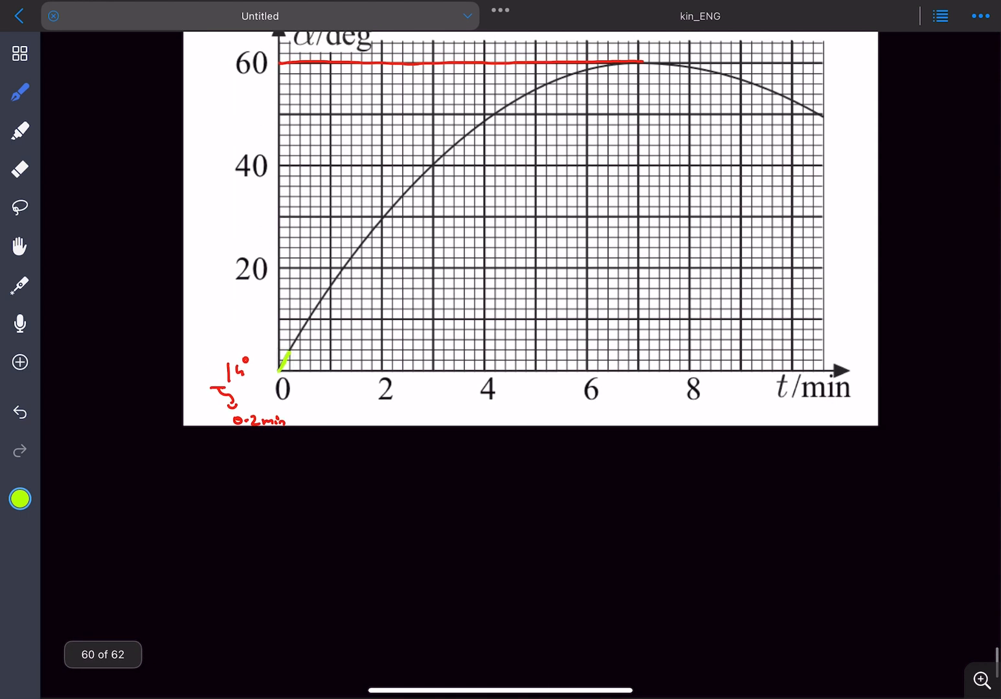
{"action": "scroll", "scroll_direction": "down", "scroll_amount": 3}
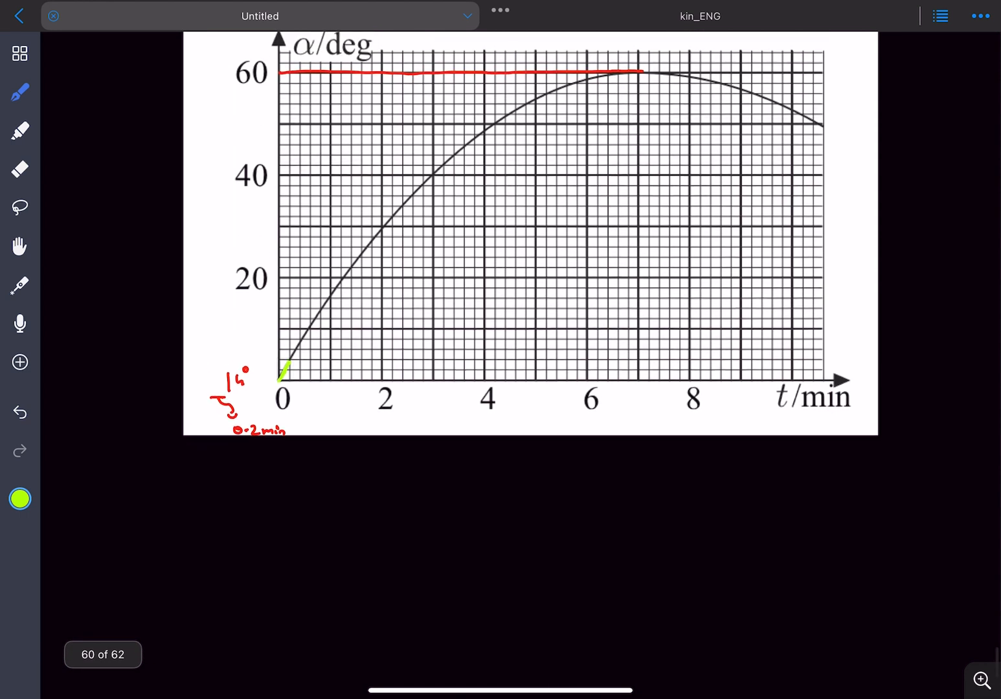